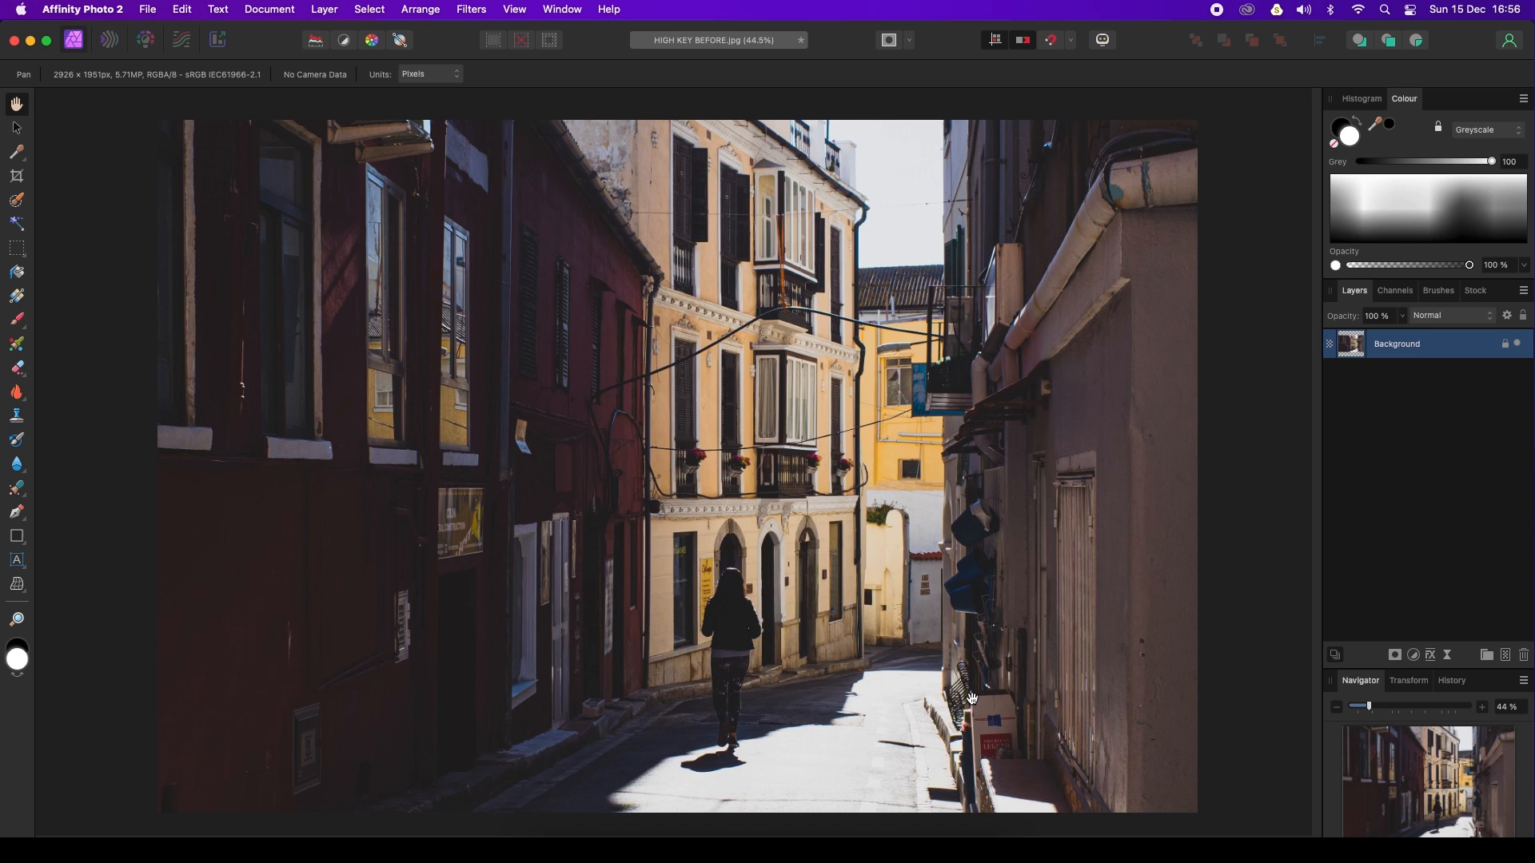
mouse_move(965, 698)
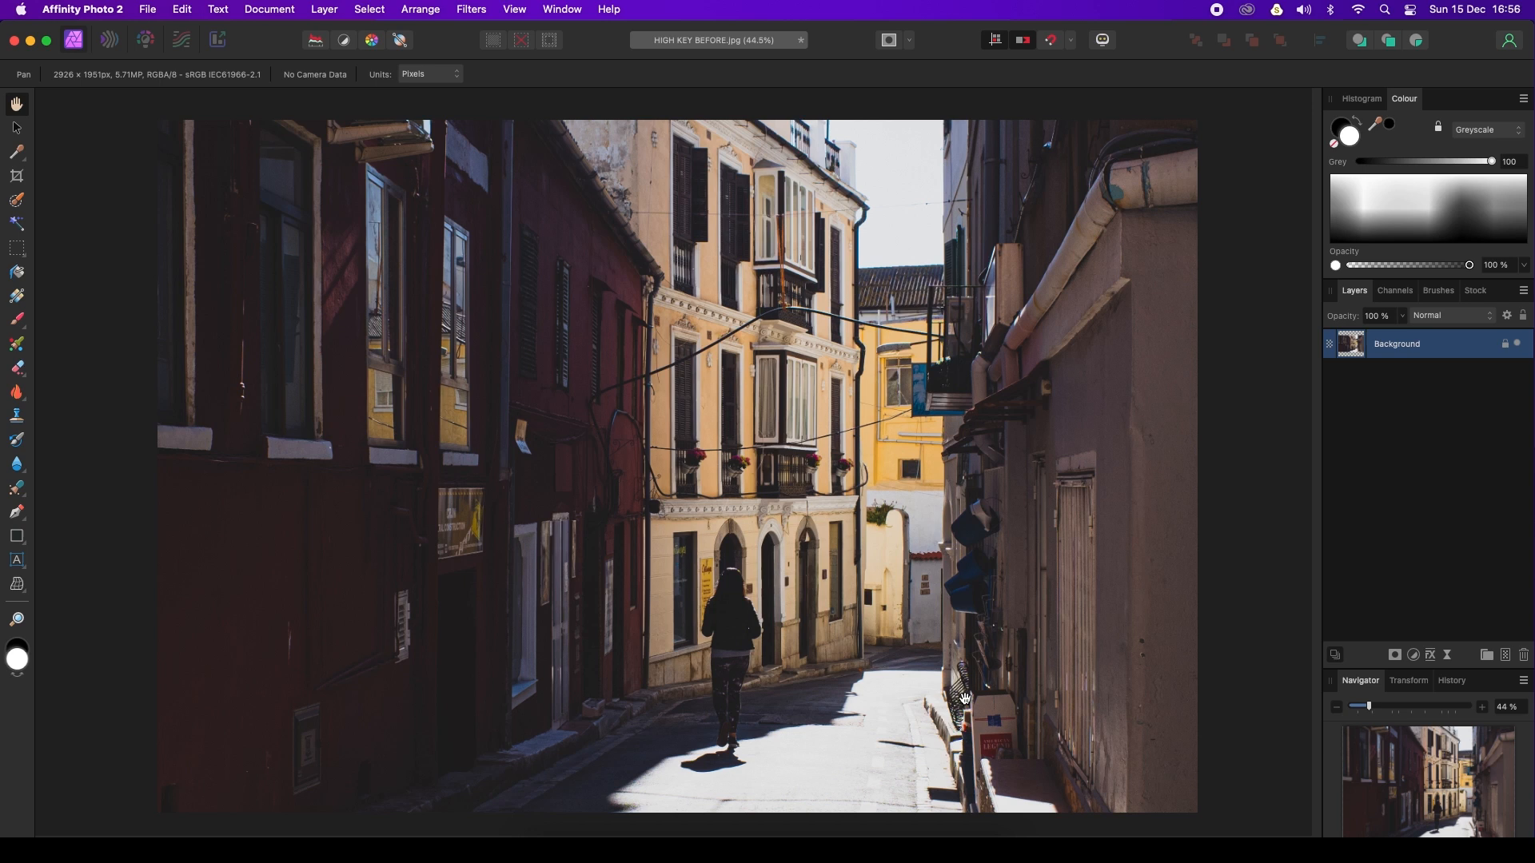
mouse_move(766, 546)
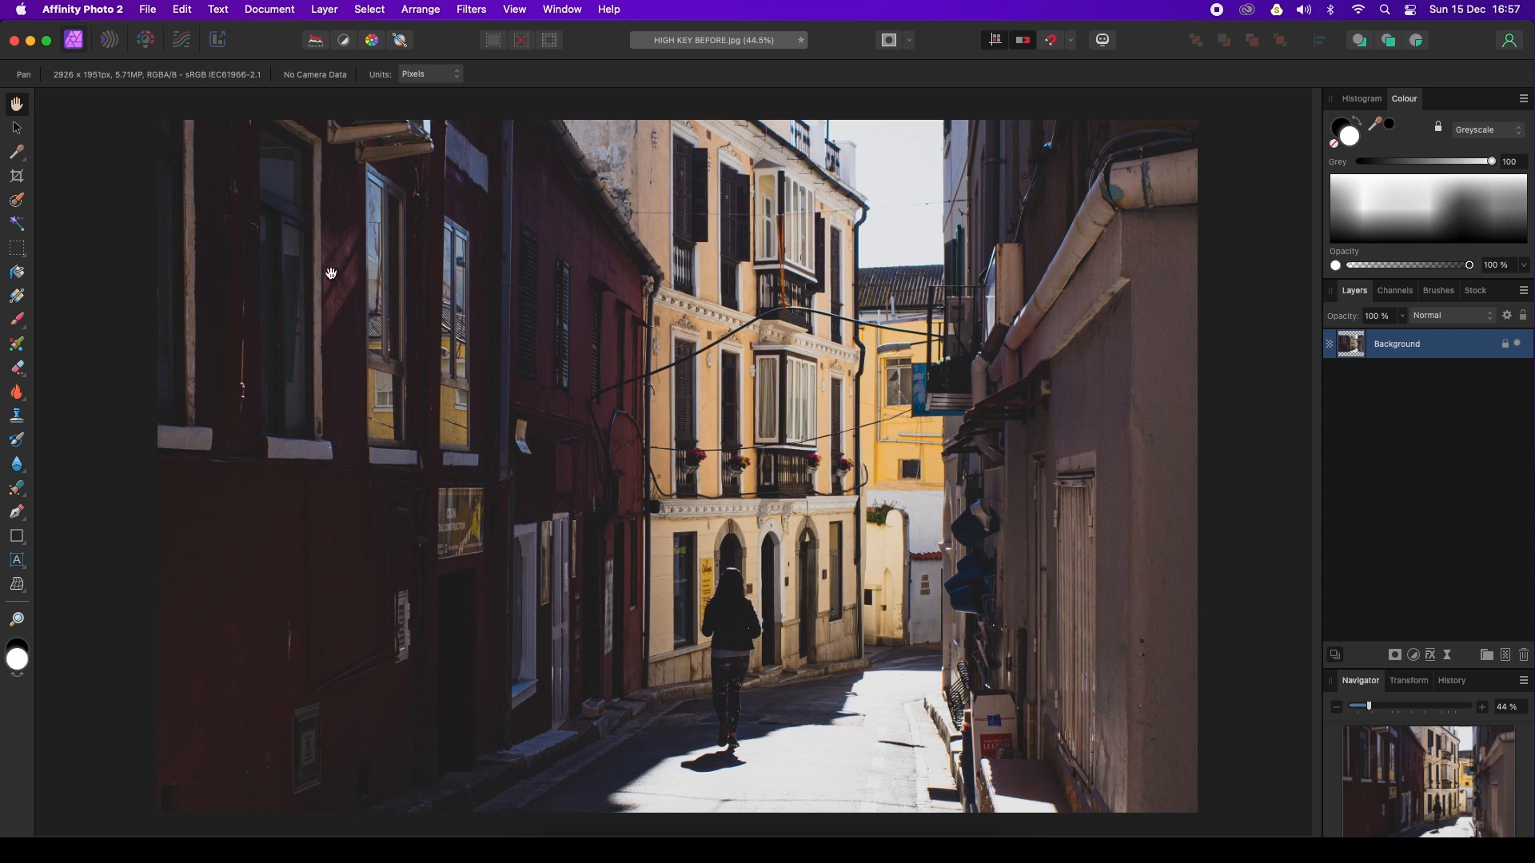
mouse_move(112, 160)
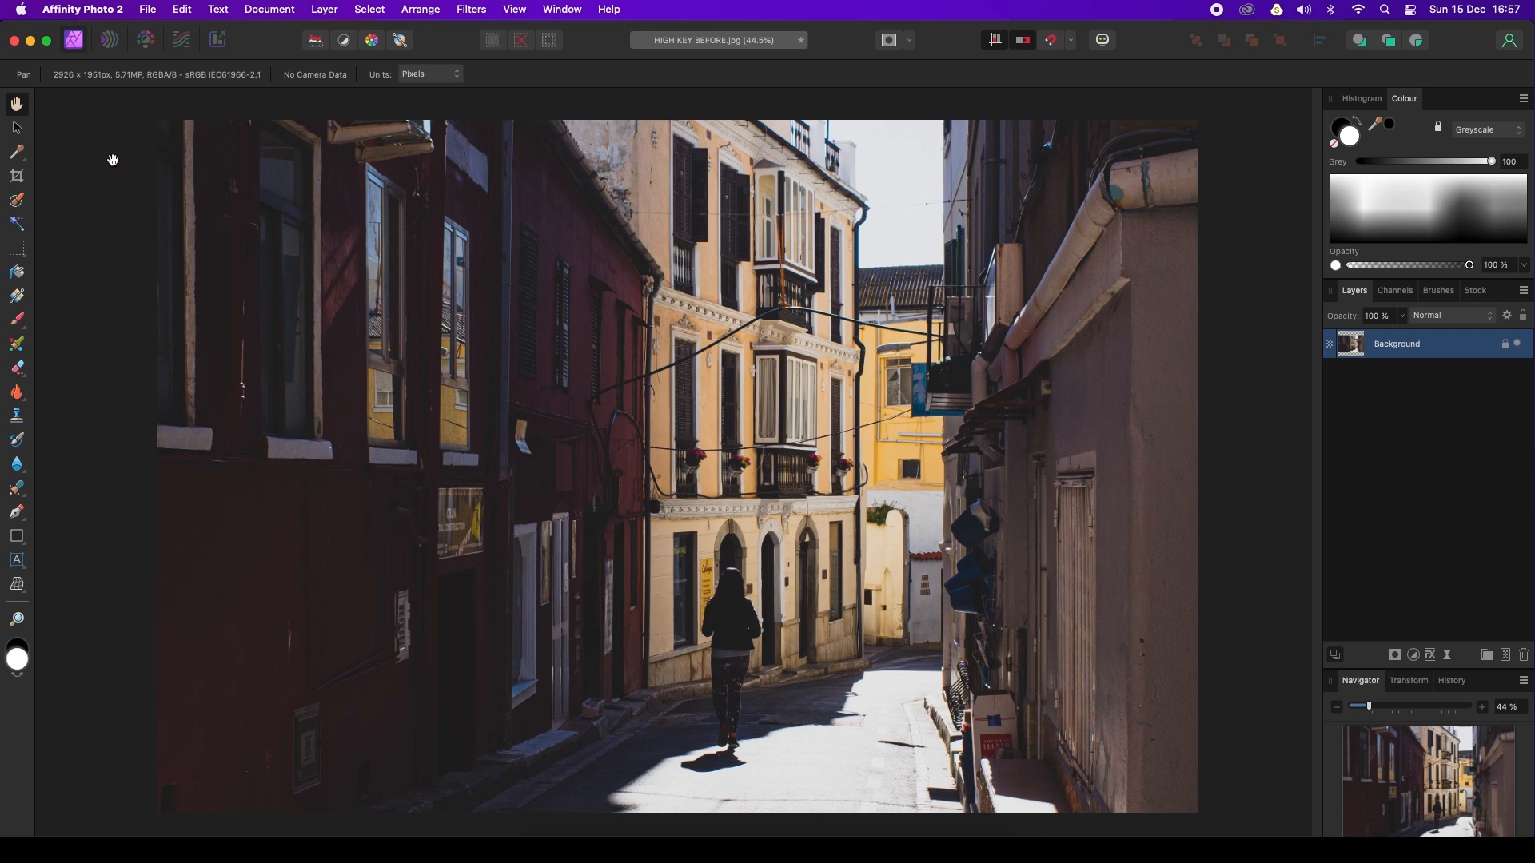
mouse_move(75, 38)
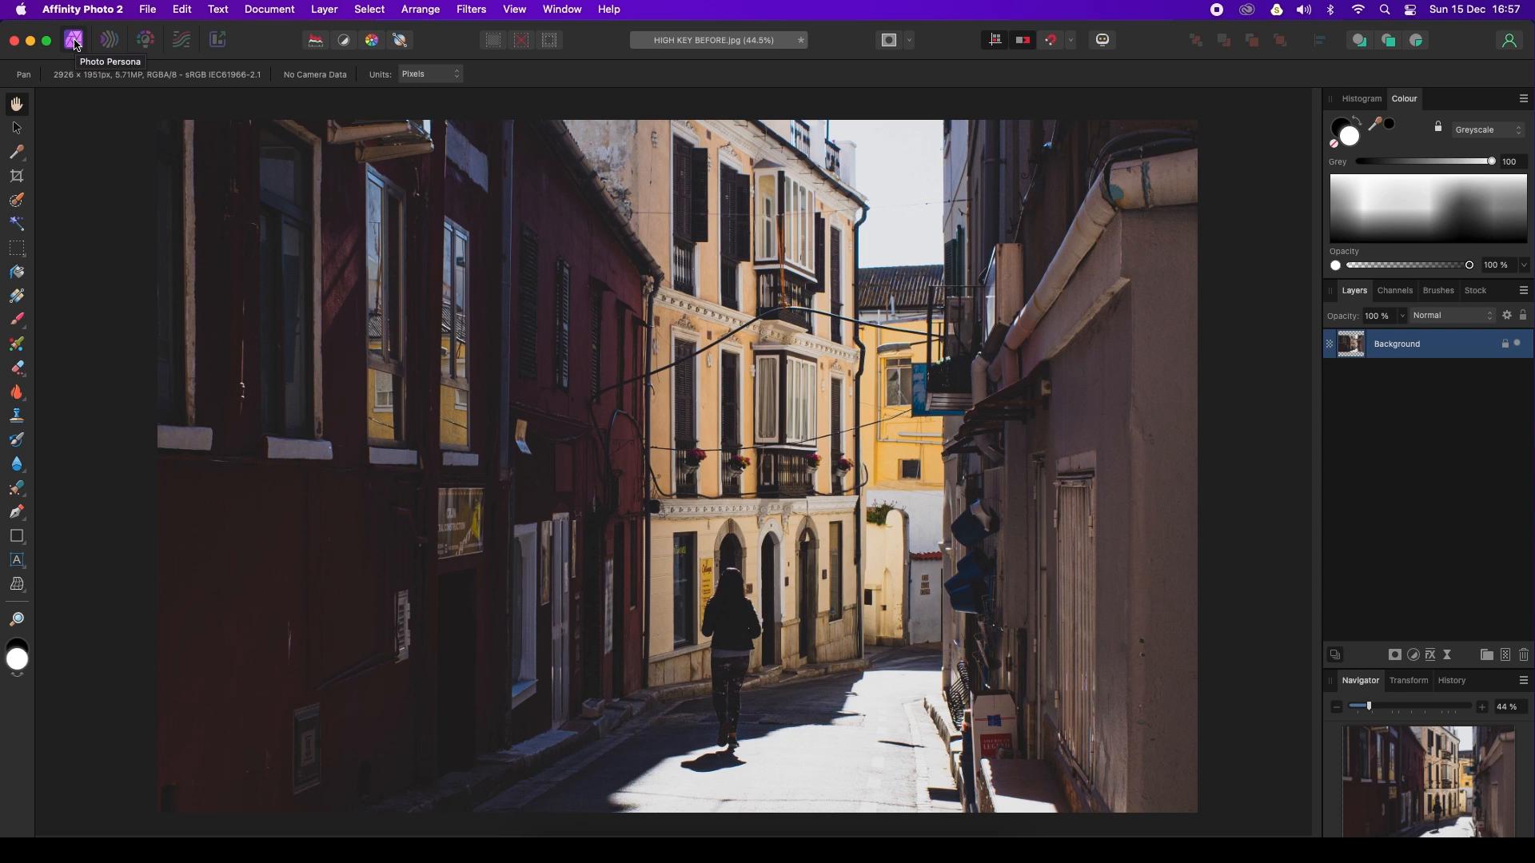
mouse_move(1245, 482)
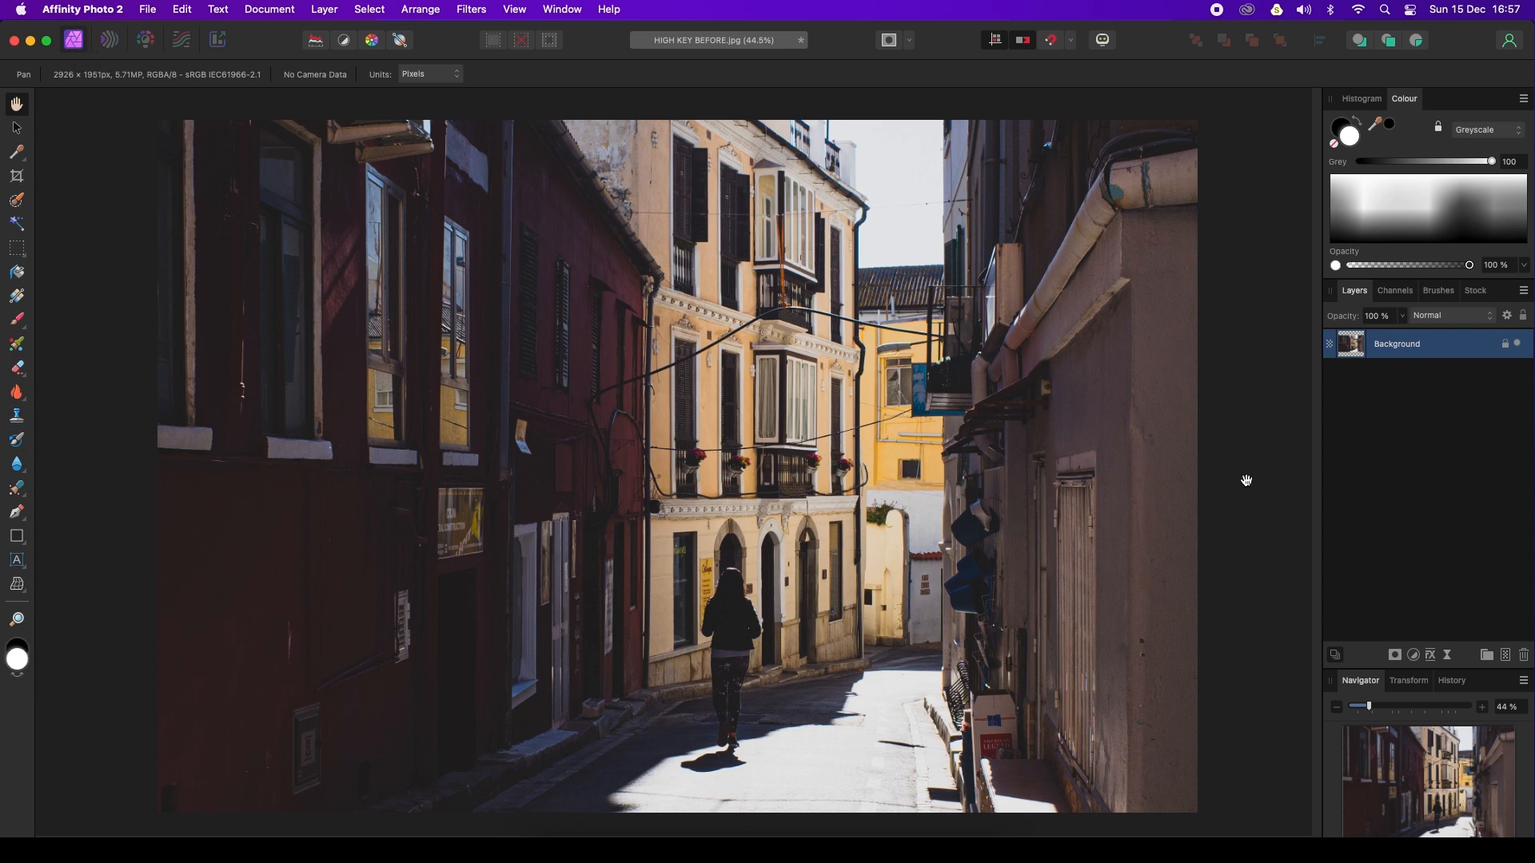
mouse_move(1428, 493)
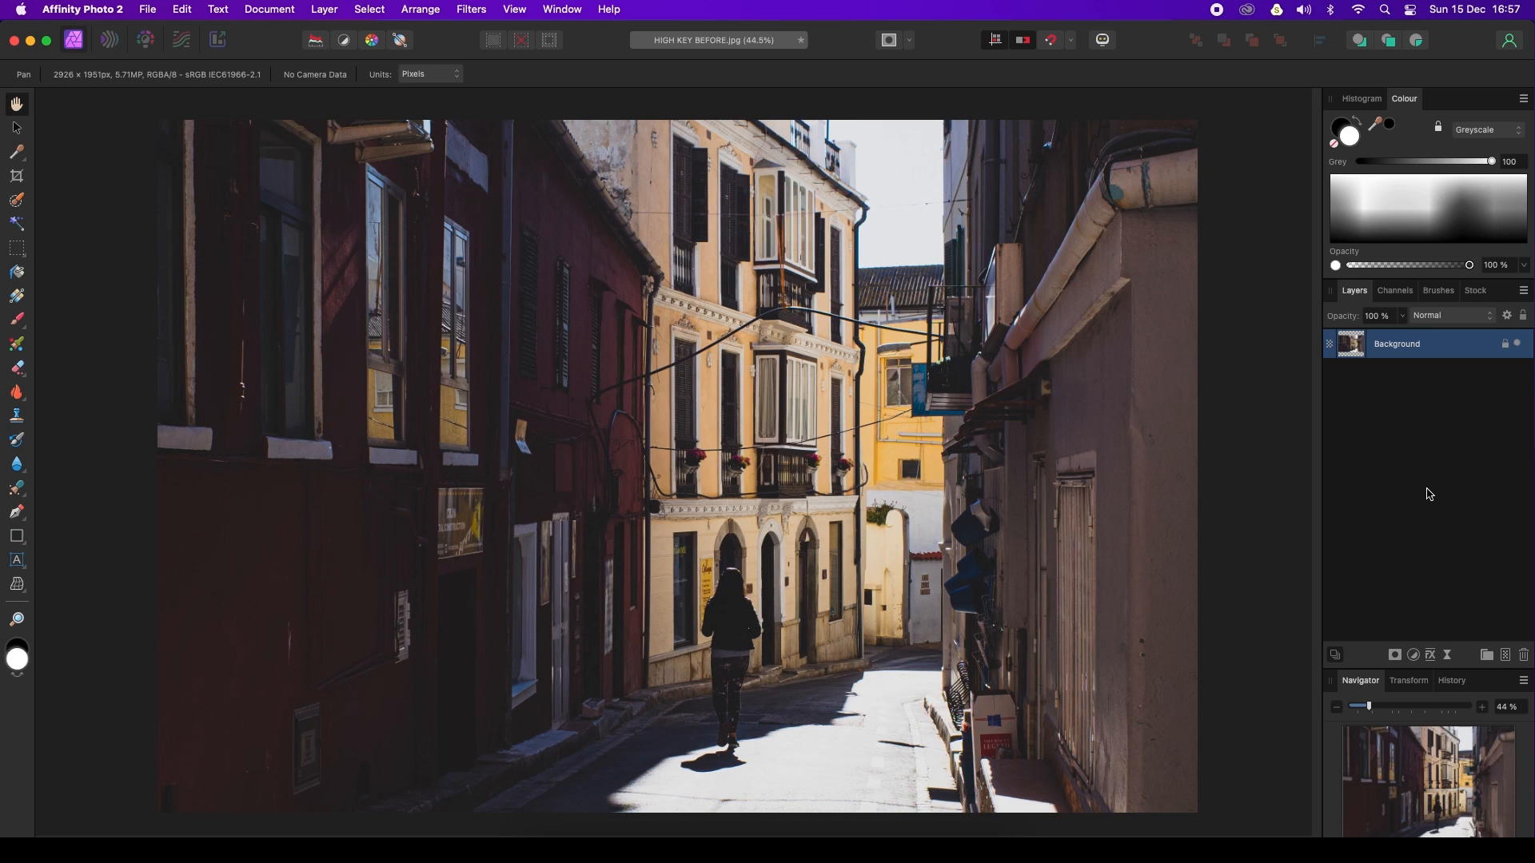
mouse_move(1451, 639)
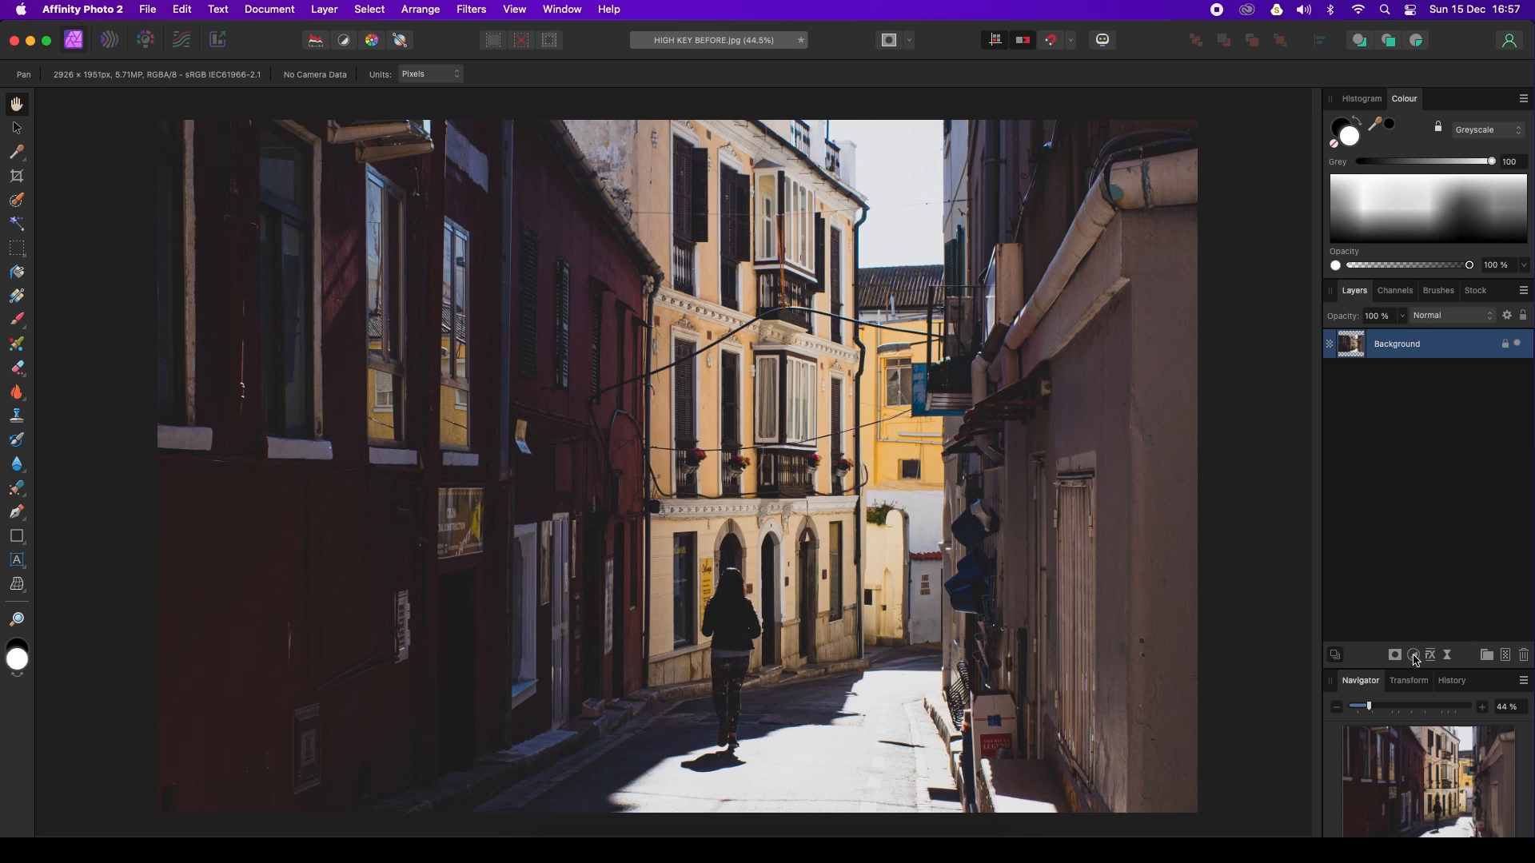
mouse_move(1412, 656)
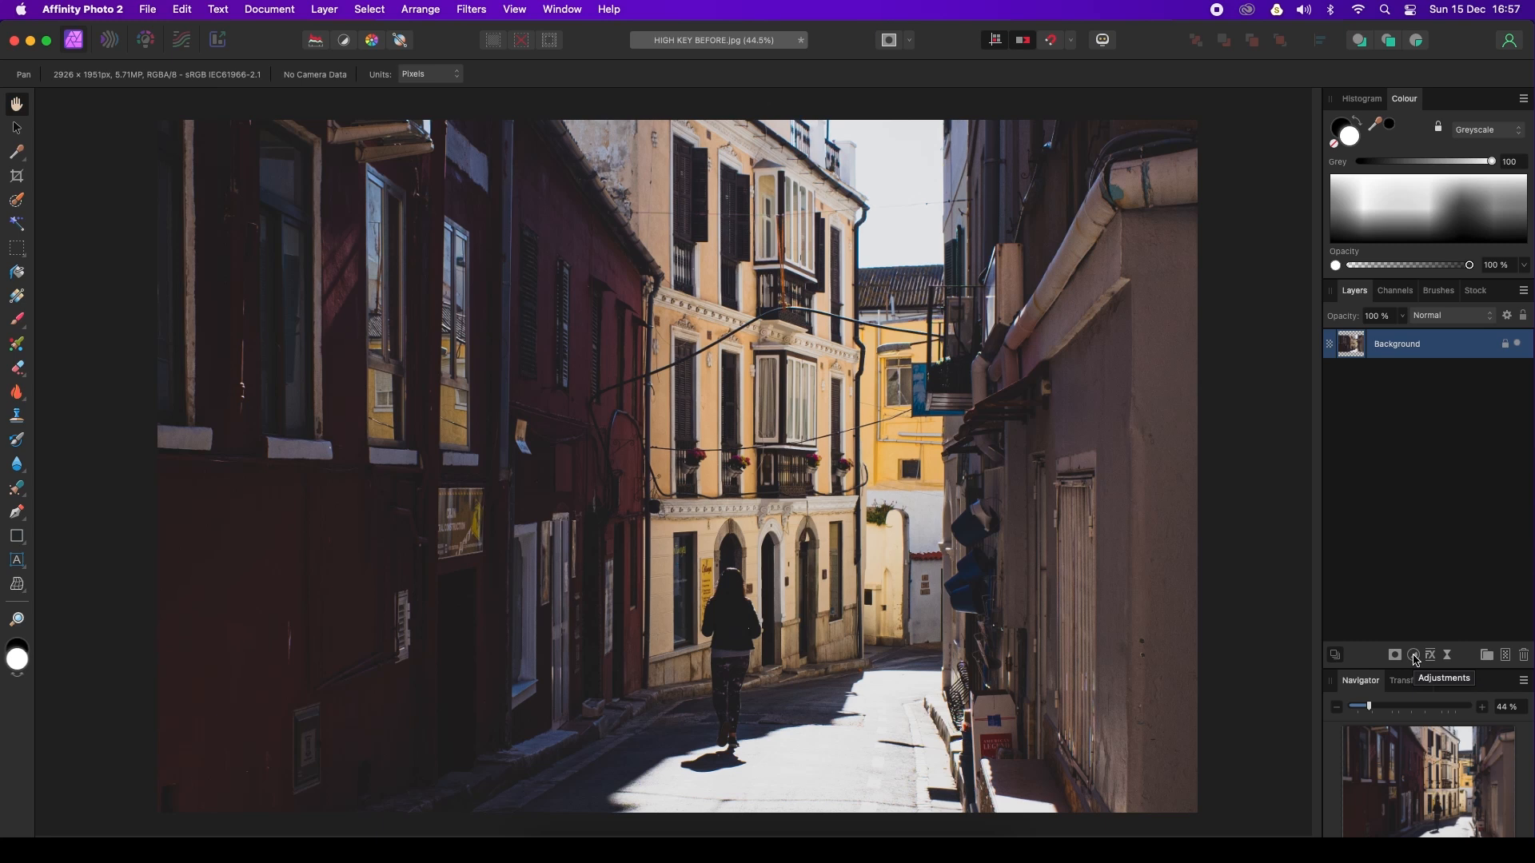
Add a Black & White adjustment layer with Red 119%, Blue 122% and Magenta 71%.
left_click(1412, 656)
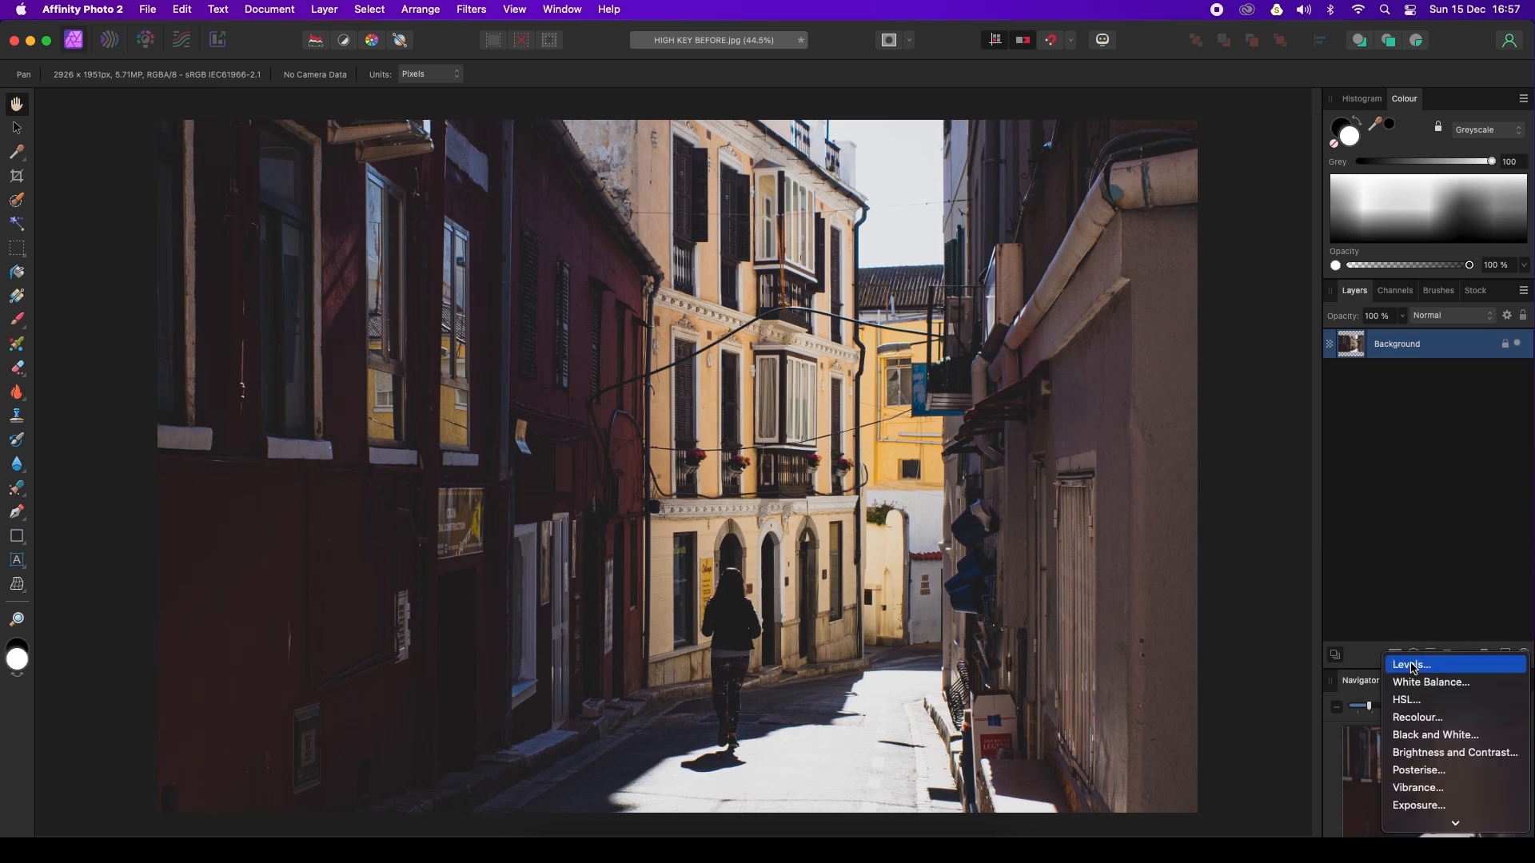
mouse_move(1418, 788)
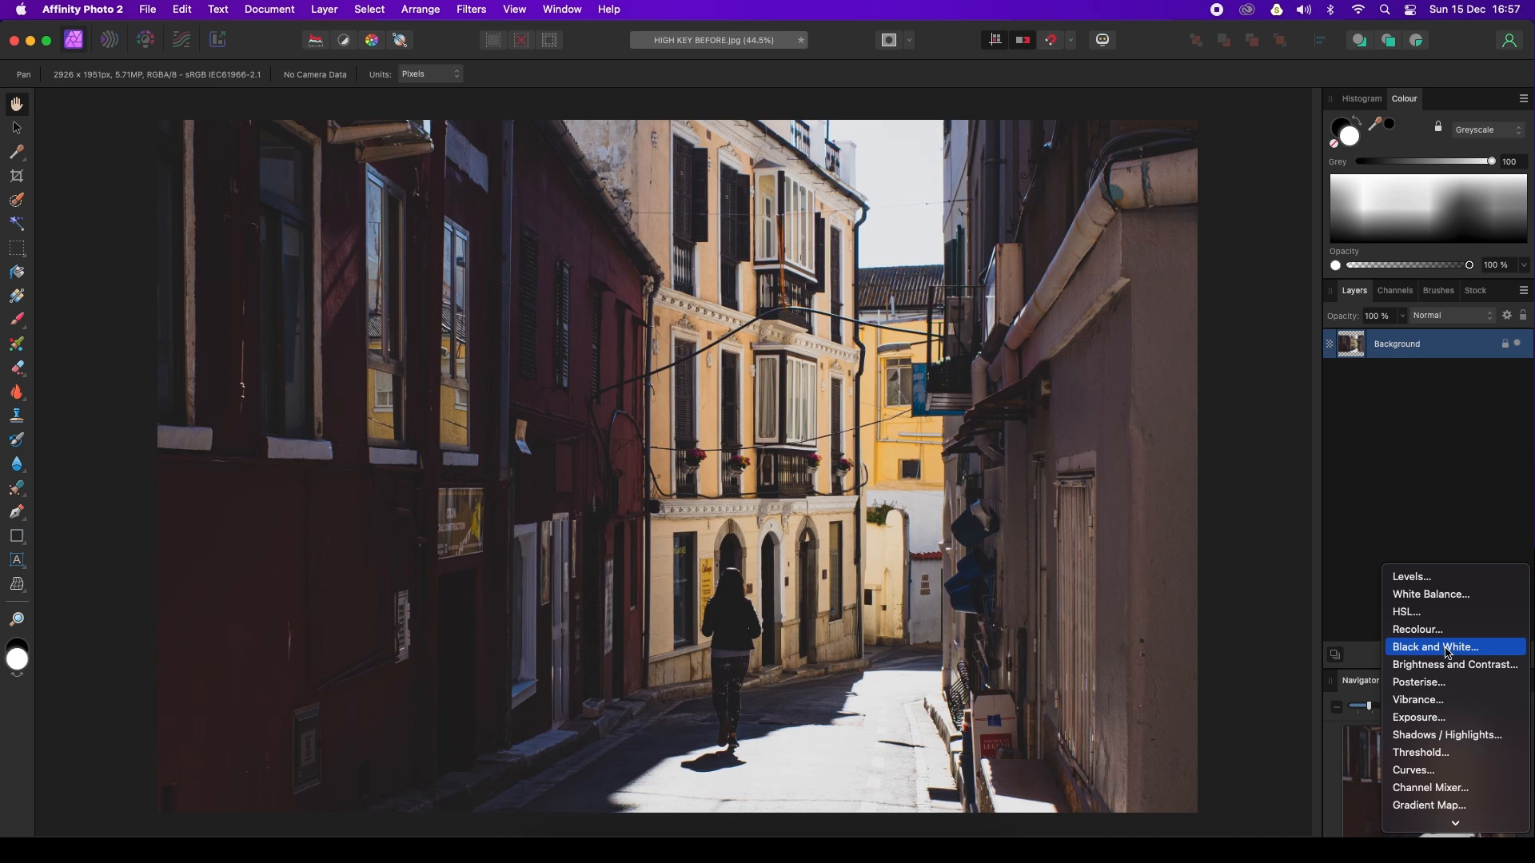
left_click(1435, 646)
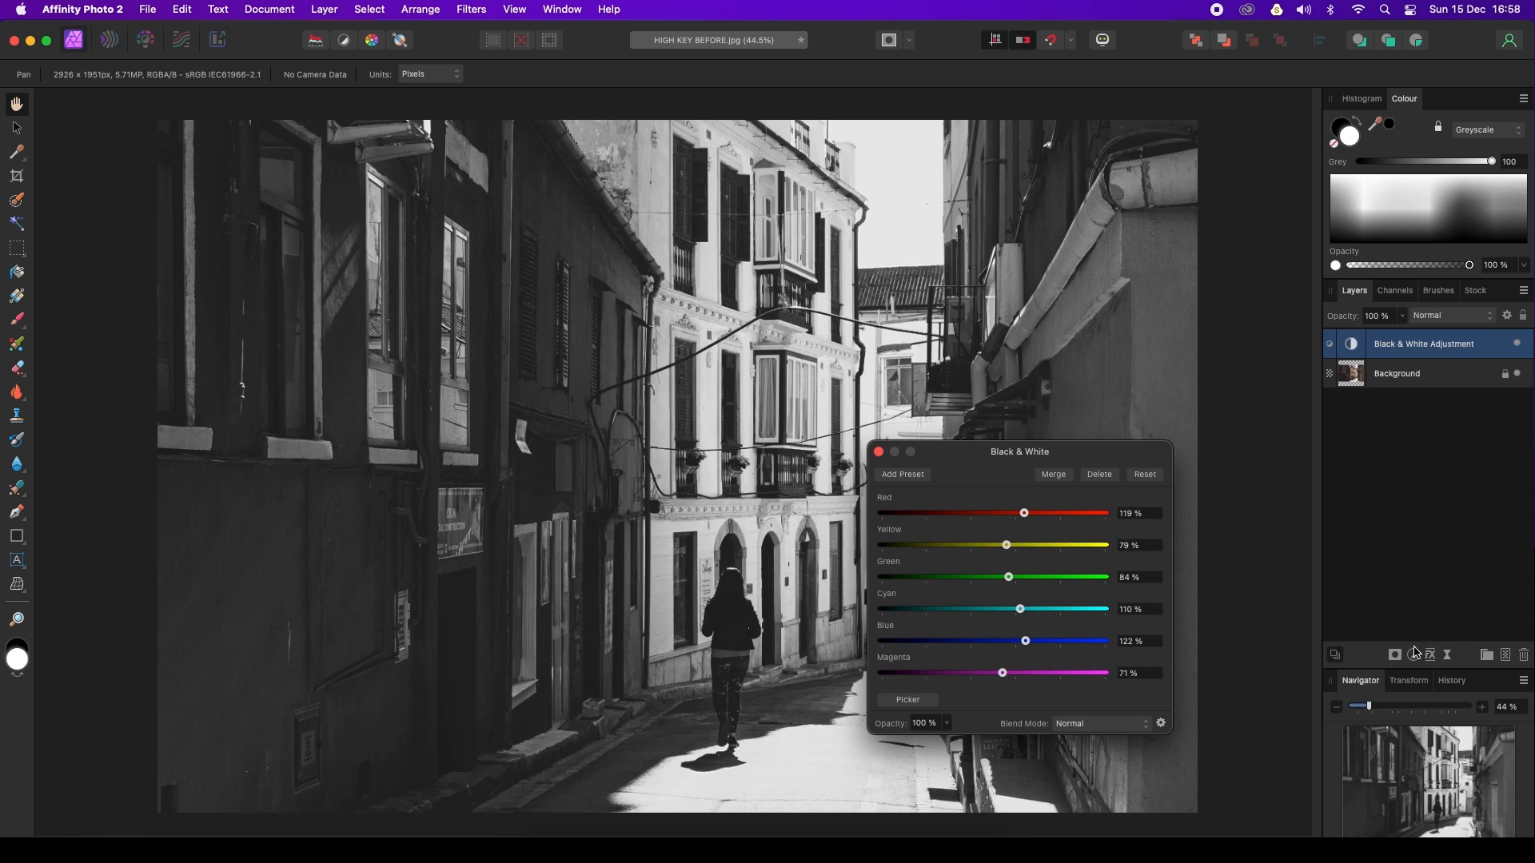
left_click(1394, 654)
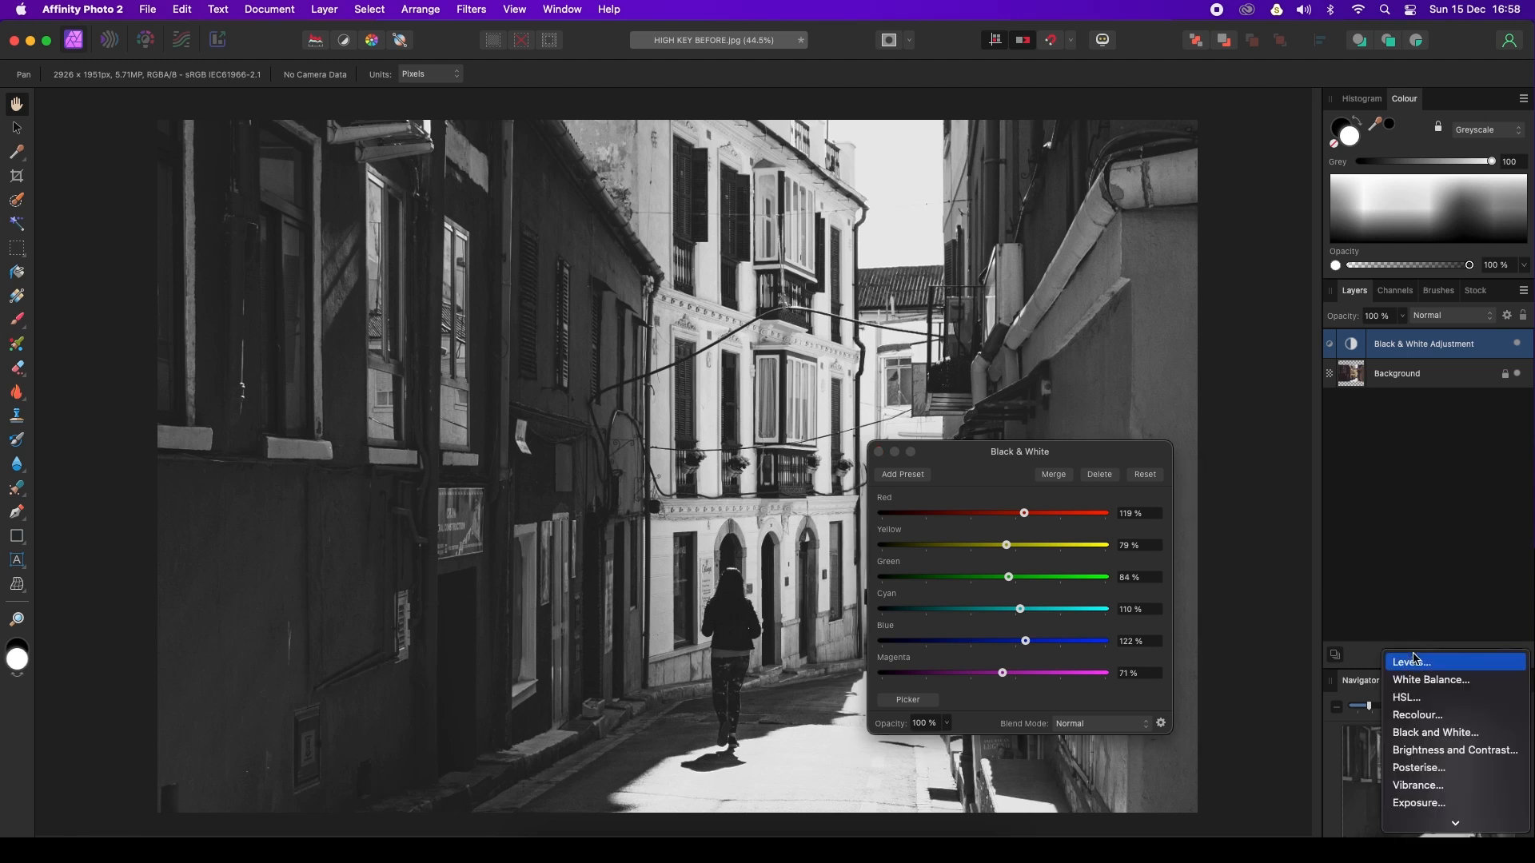
mouse_move(1421, 754)
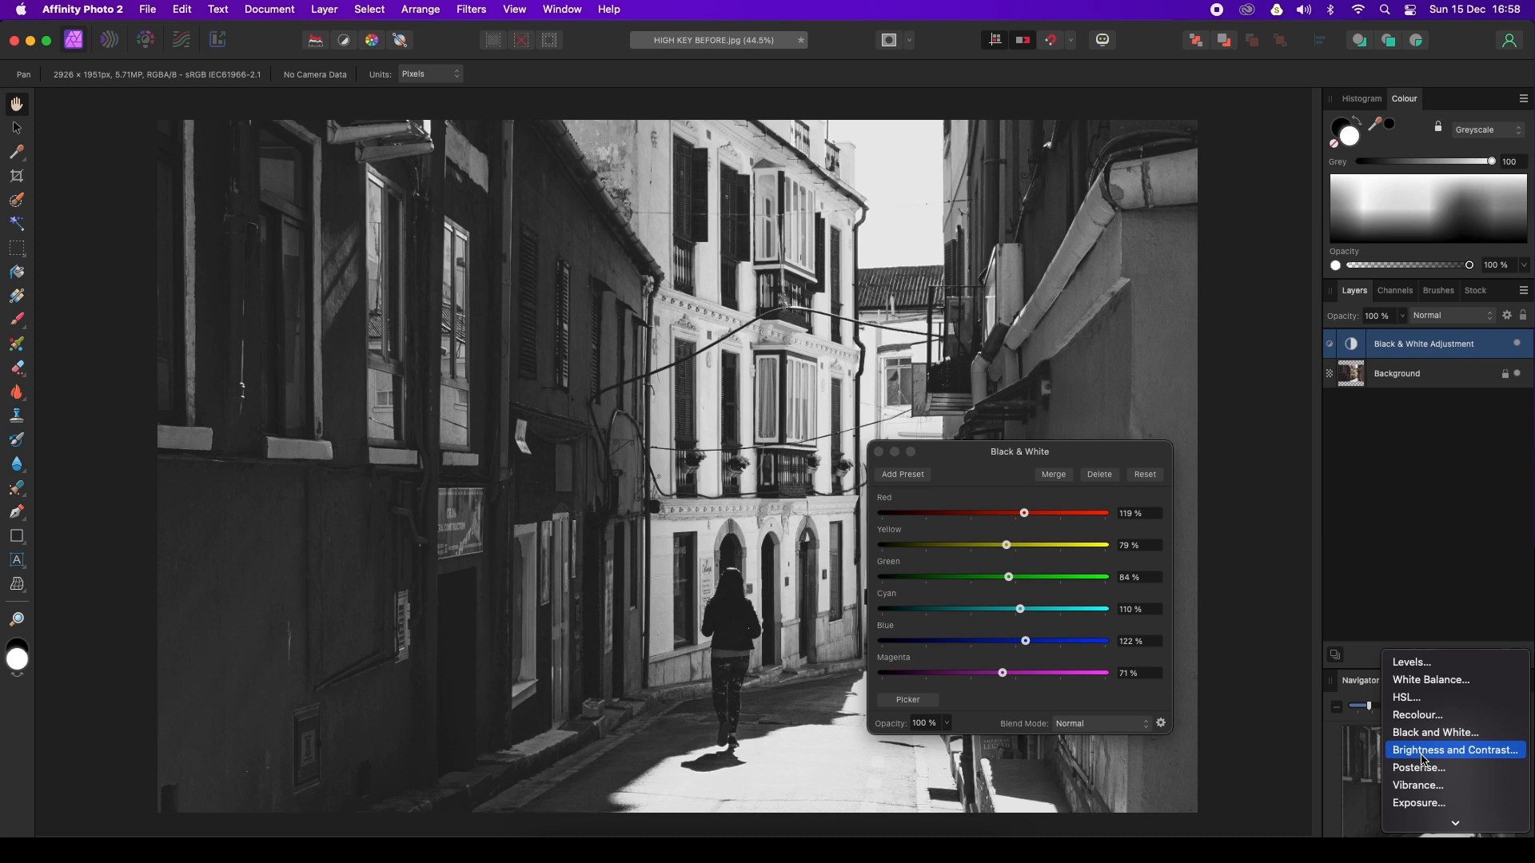
mouse_move(1466, 751)
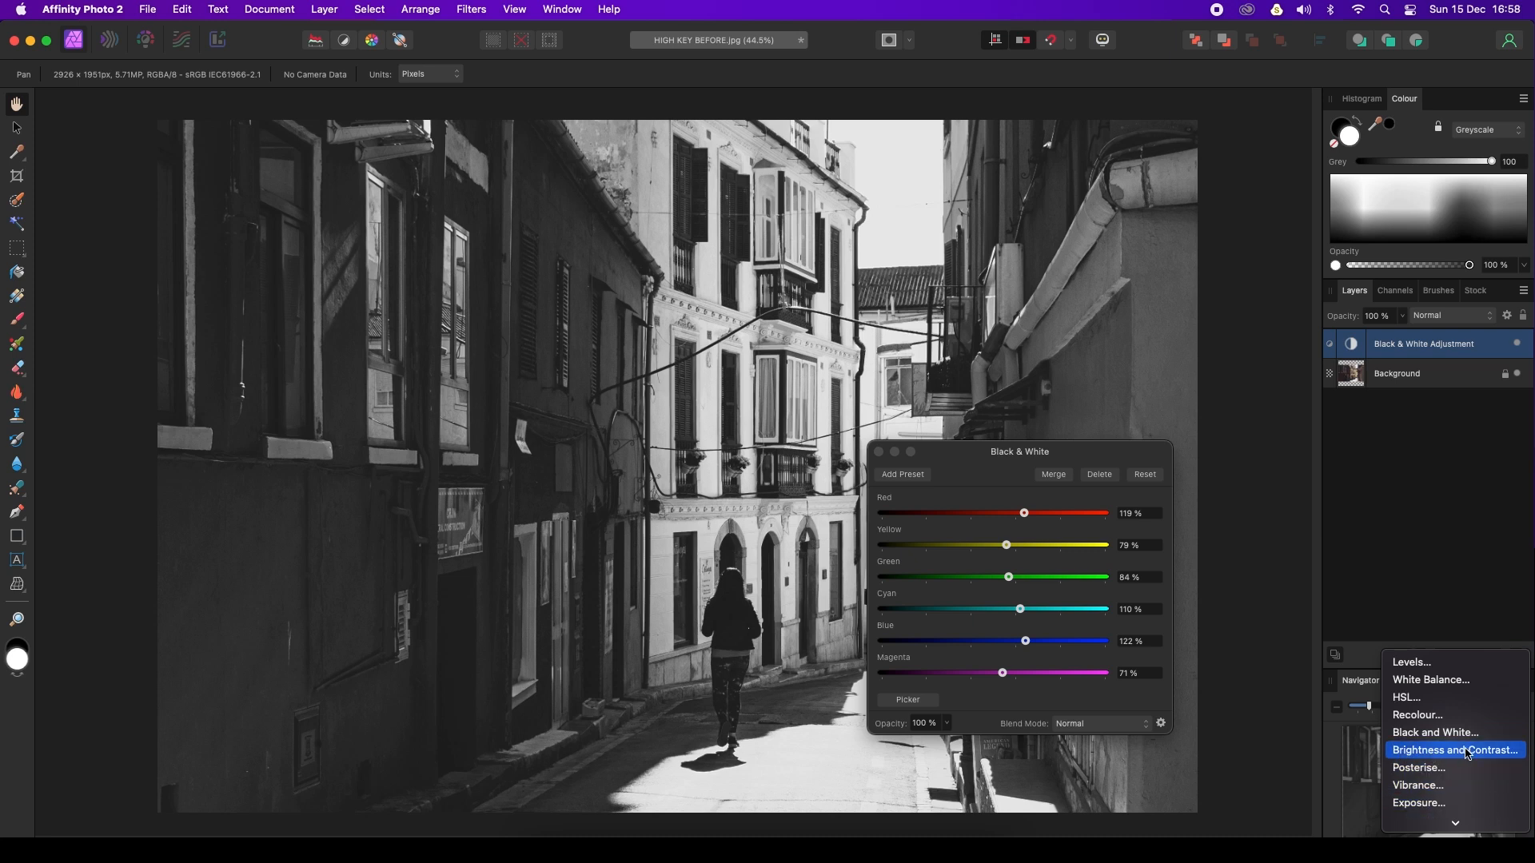
Add a Brightness / Contrast adjustment layer set to 30% brightness and 43% contrast.
left_click(1452, 750)
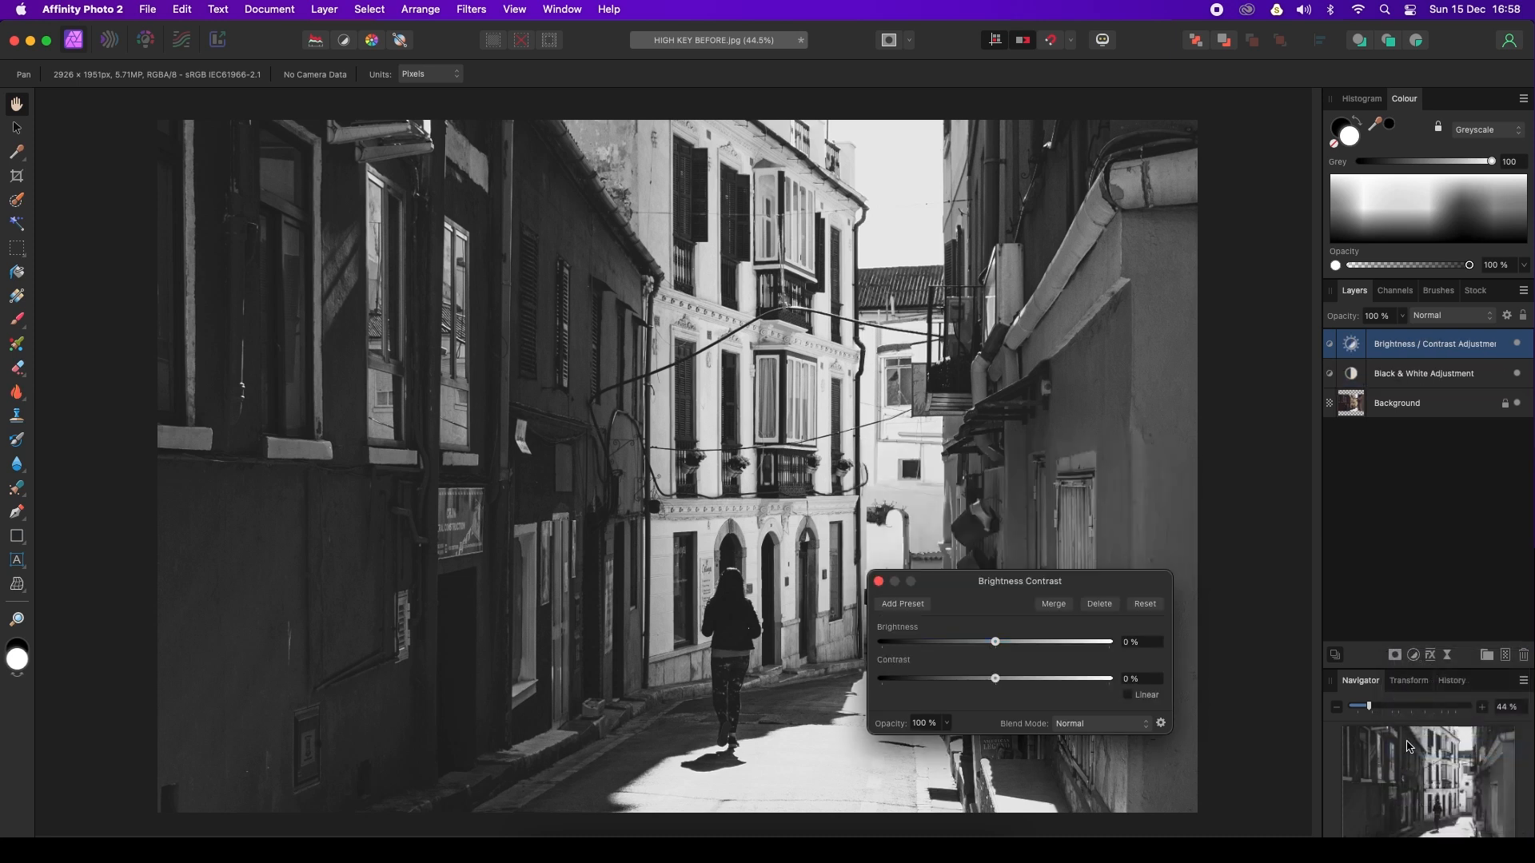
mouse_move(1271, 435)
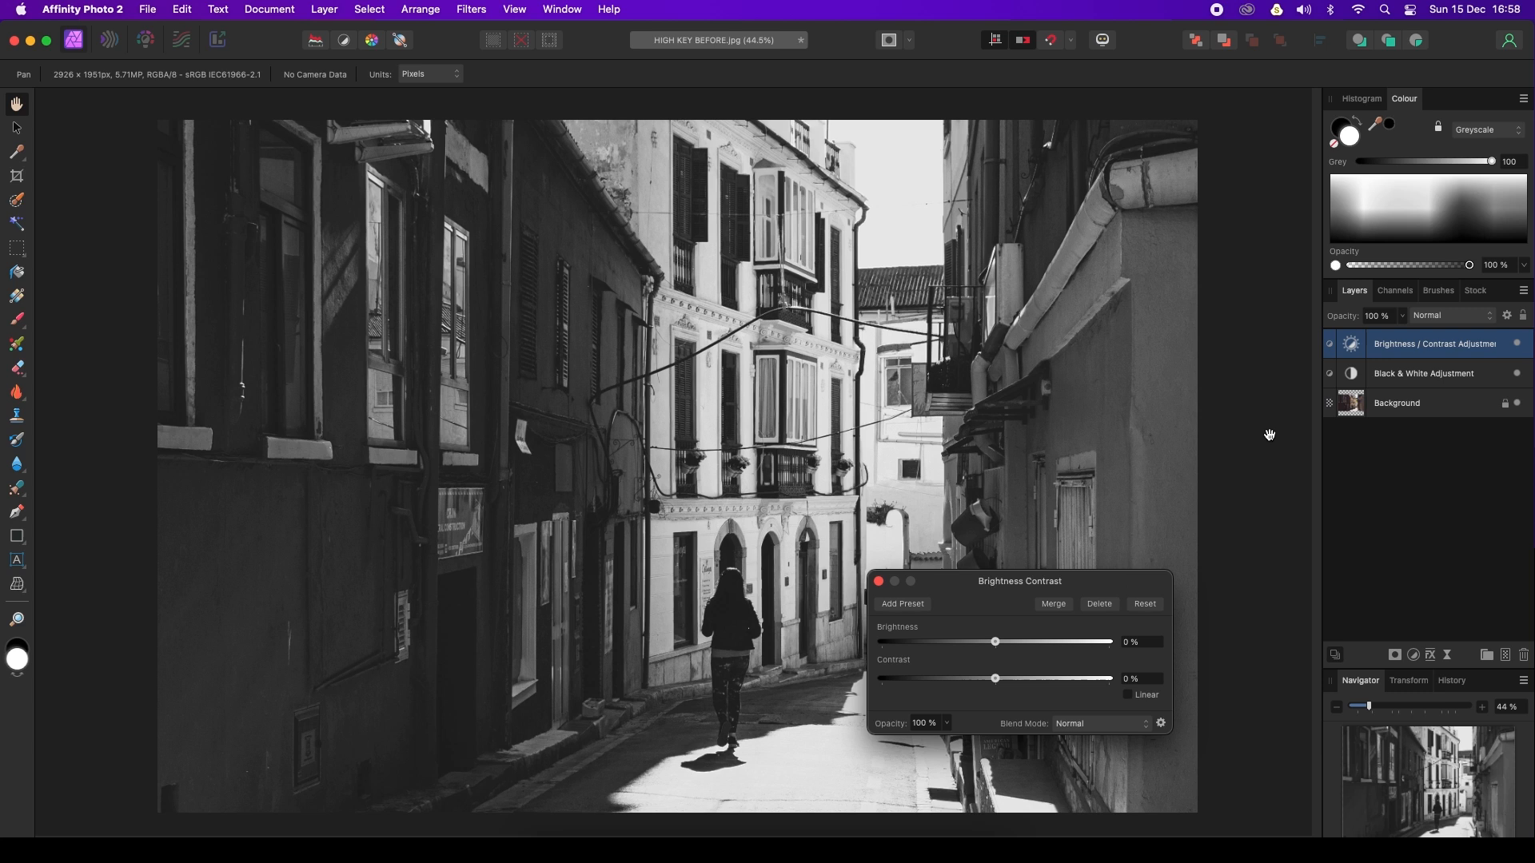
mouse_move(1103, 540)
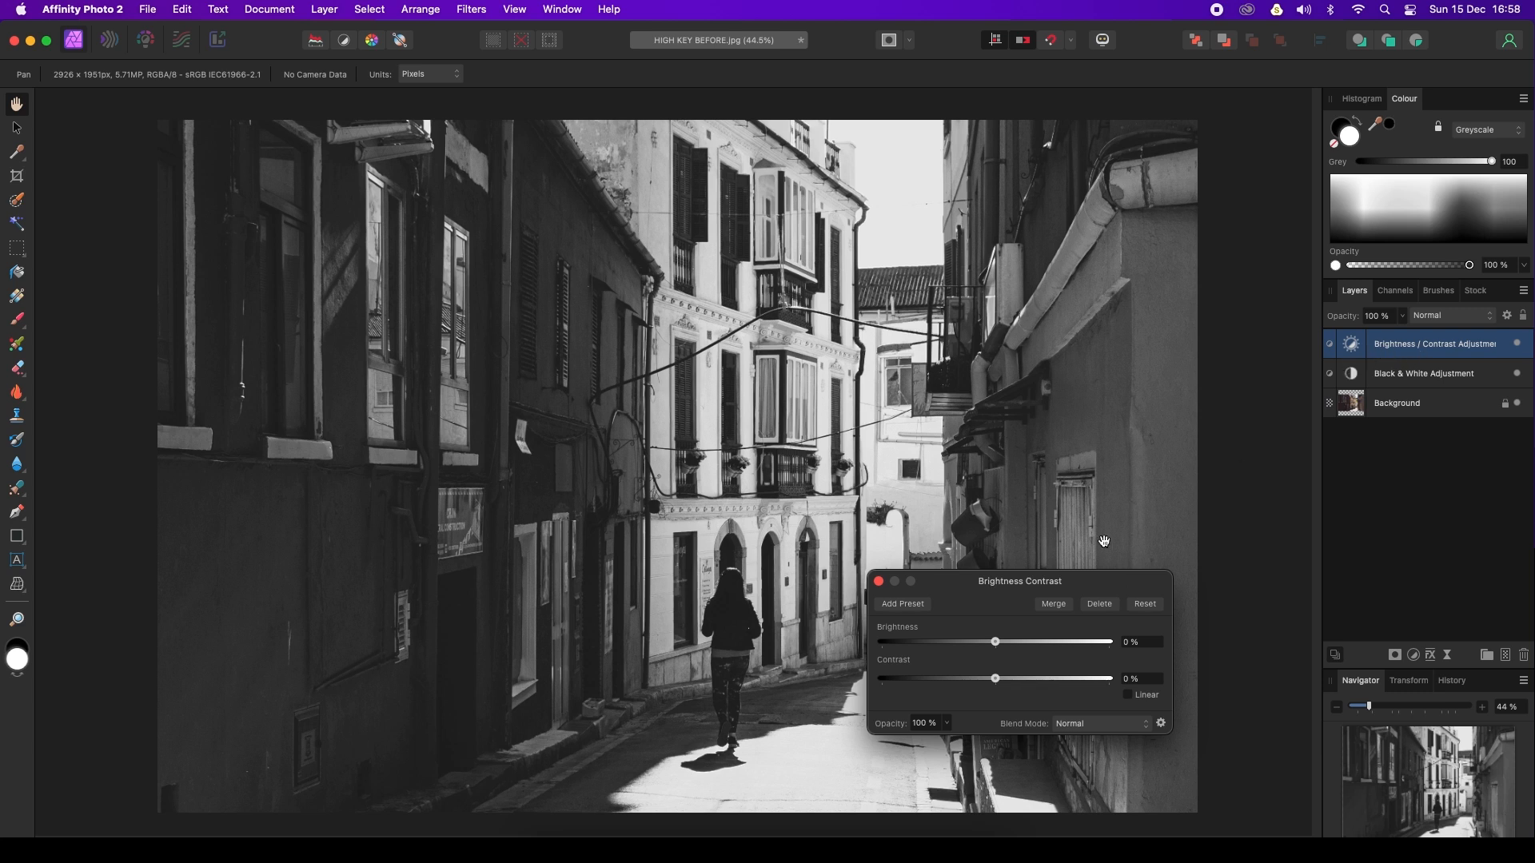
mouse_move(981, 599)
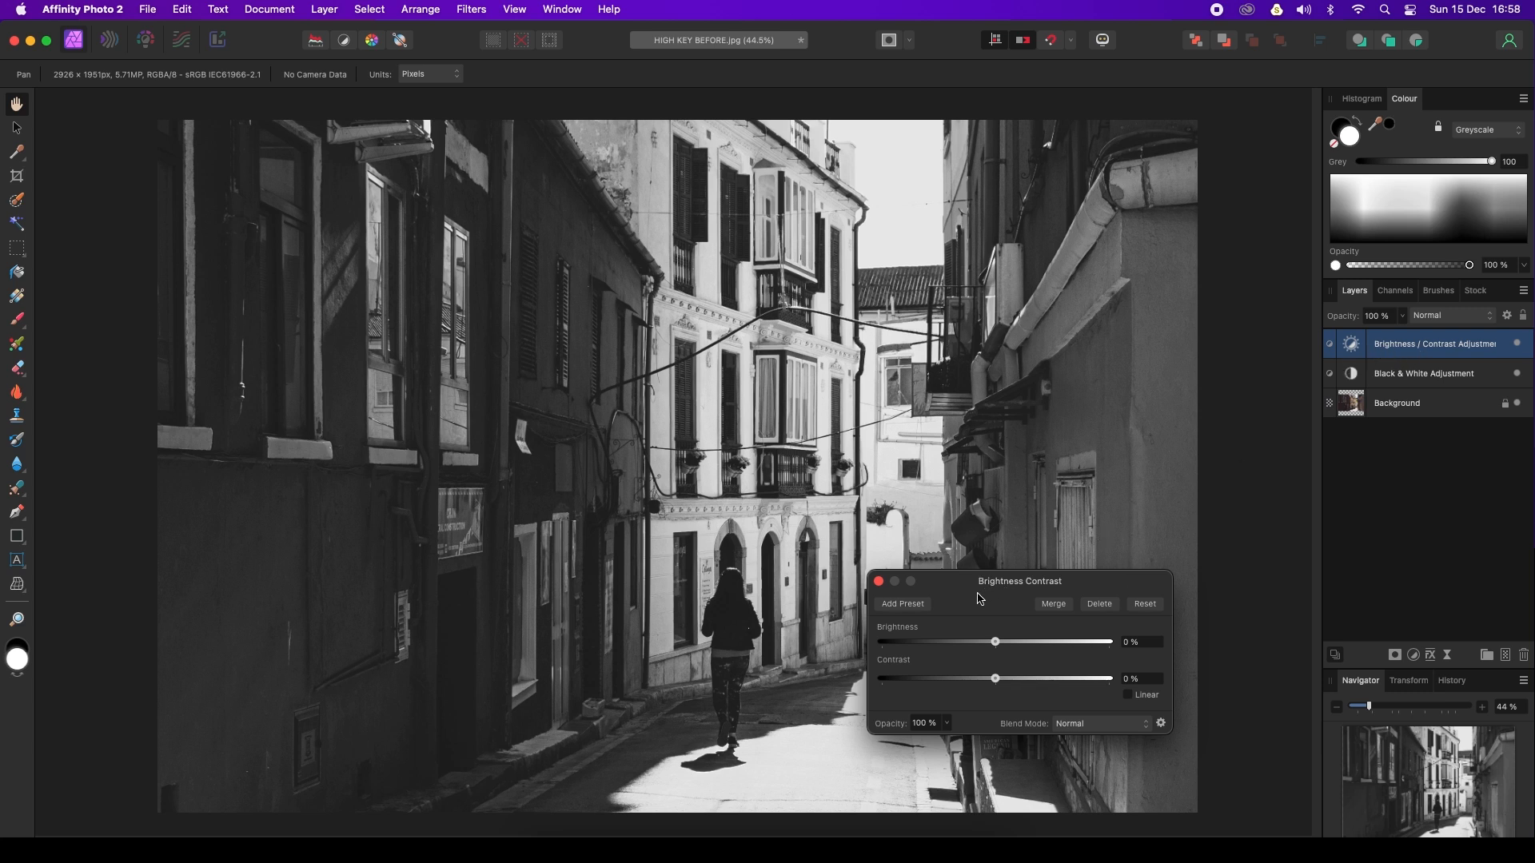
mouse_move(997, 610)
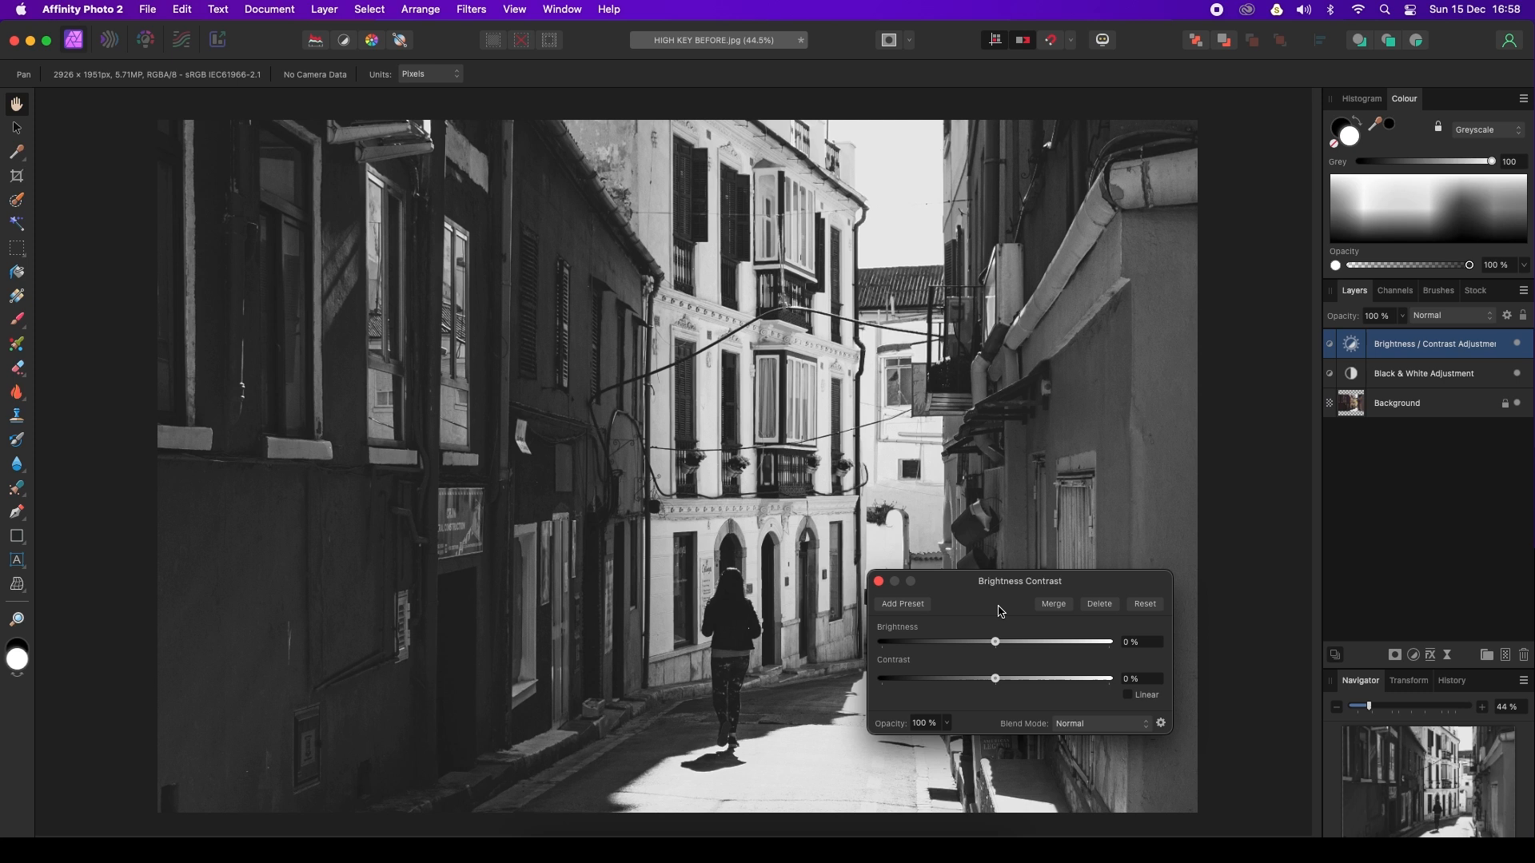
mouse_move(1003, 673)
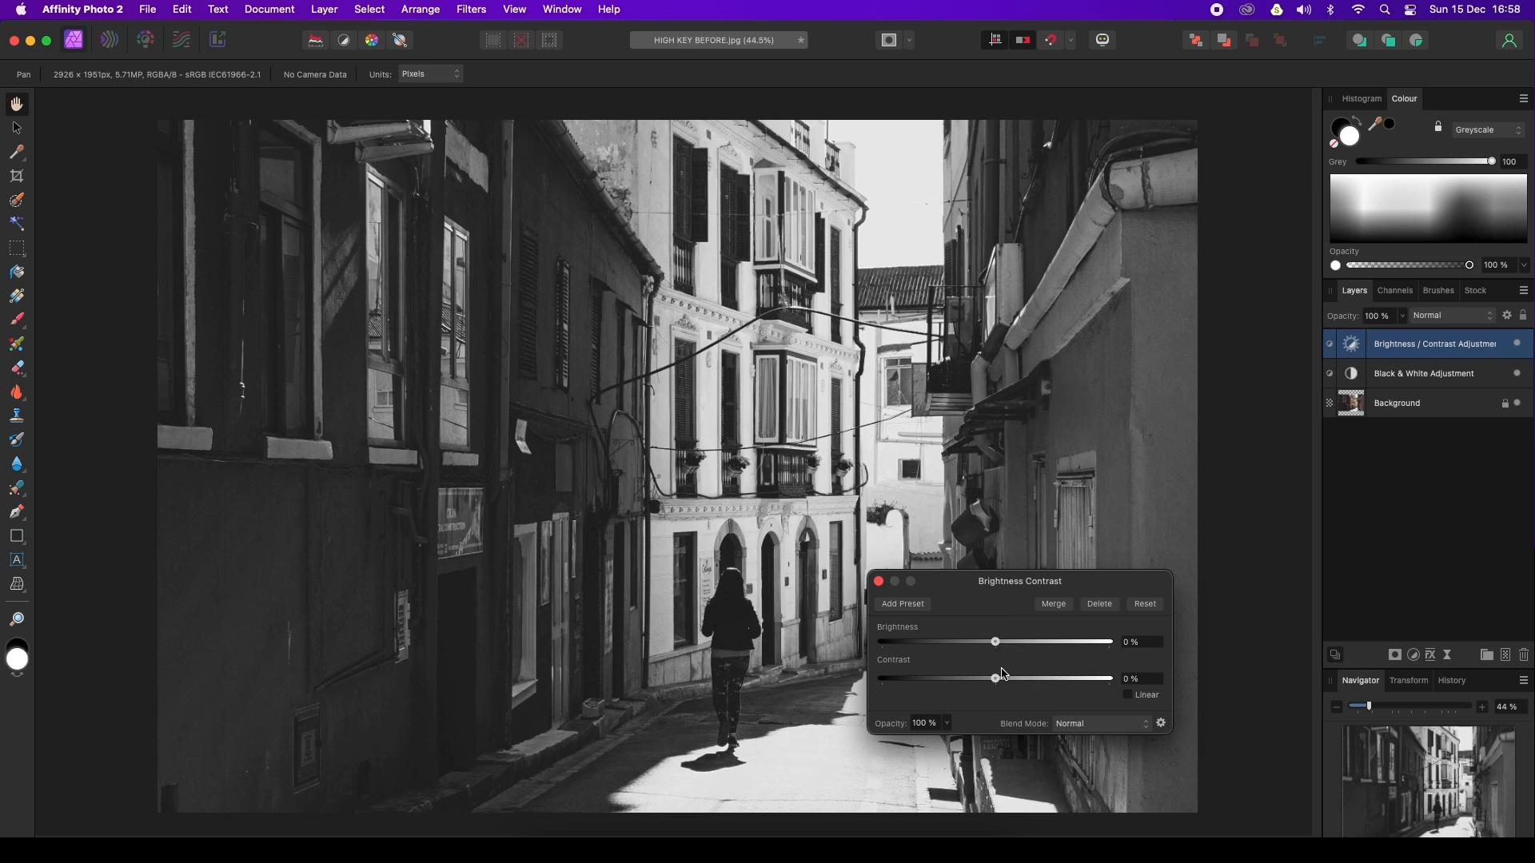
mouse_move(996, 644)
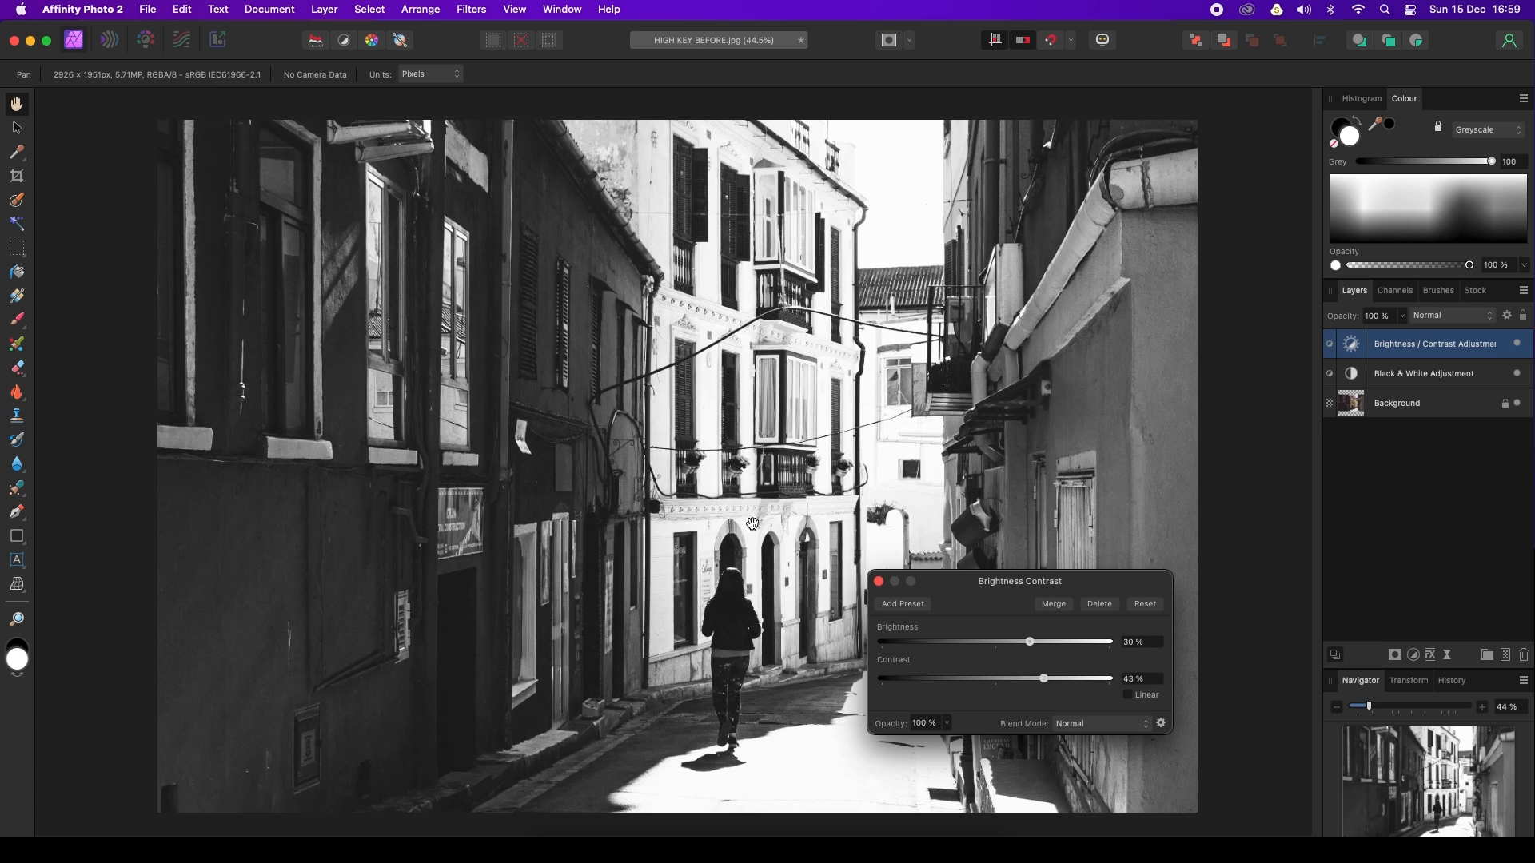
mouse_move(1212, 388)
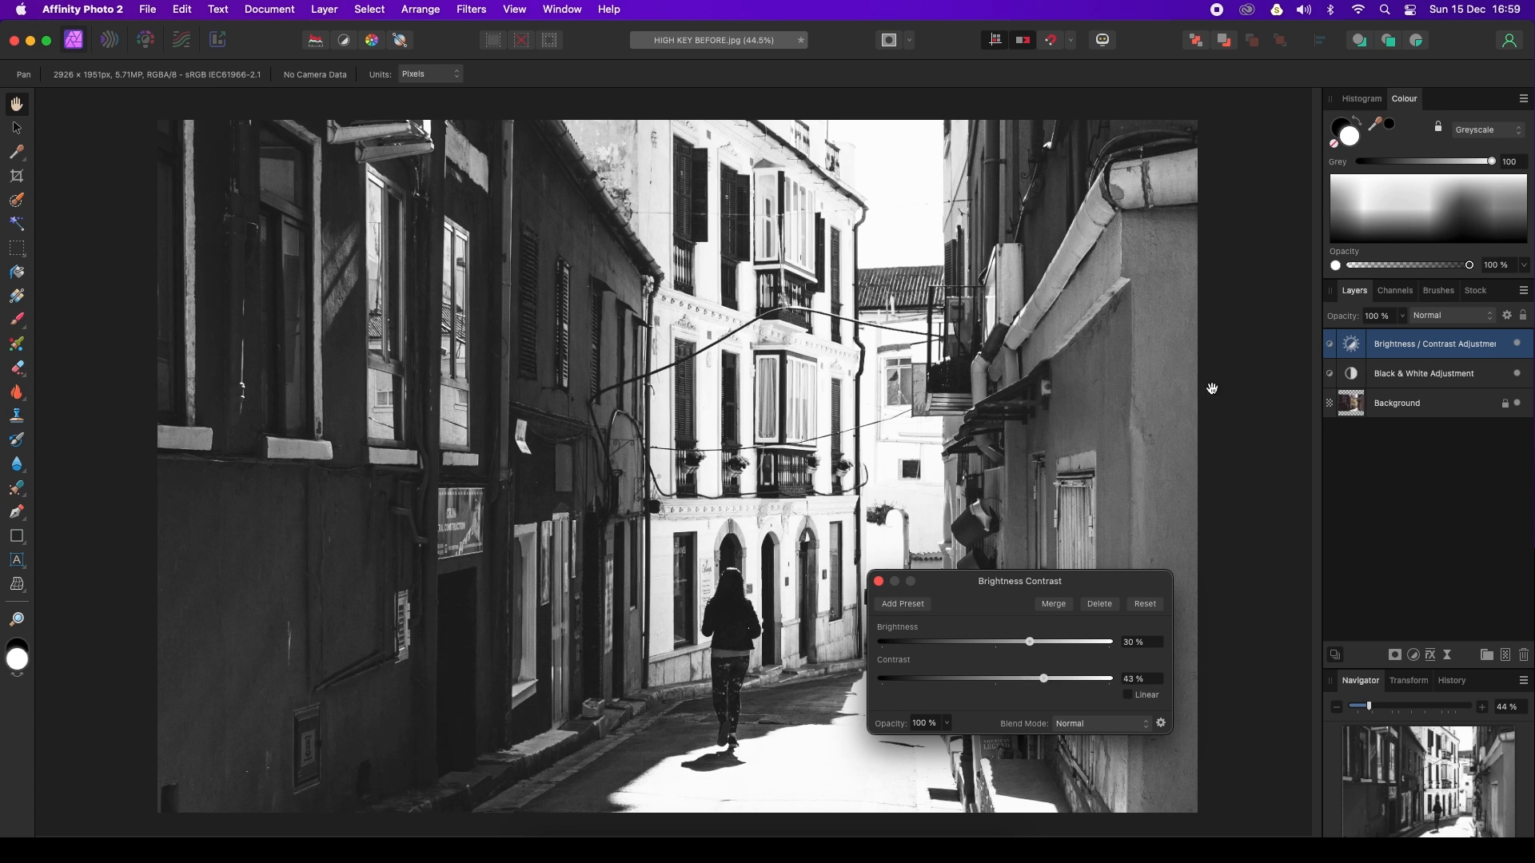
left_click(1515, 344)
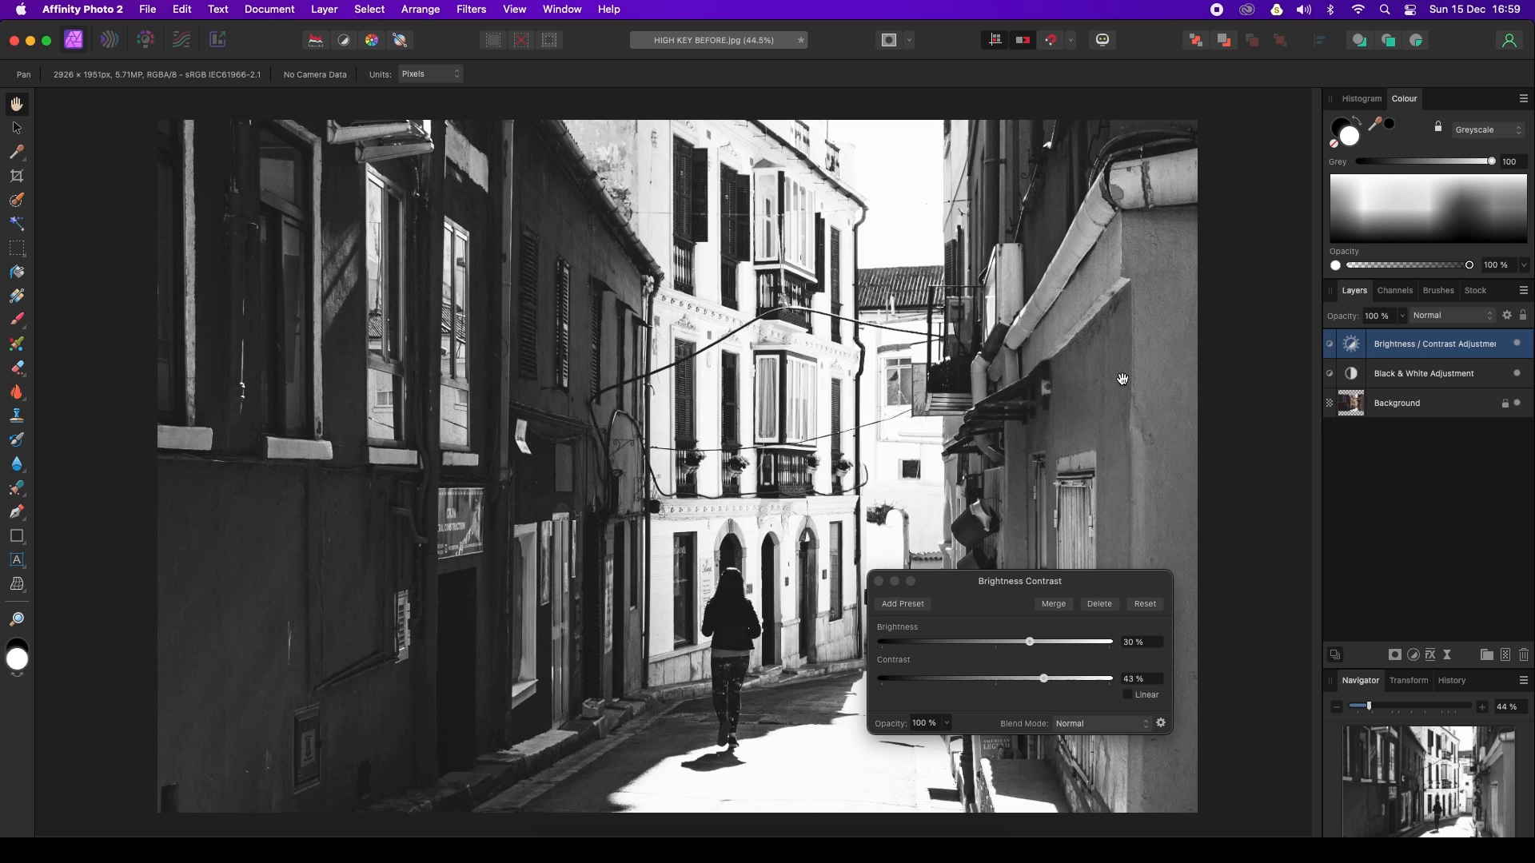
mouse_move(1388, 511)
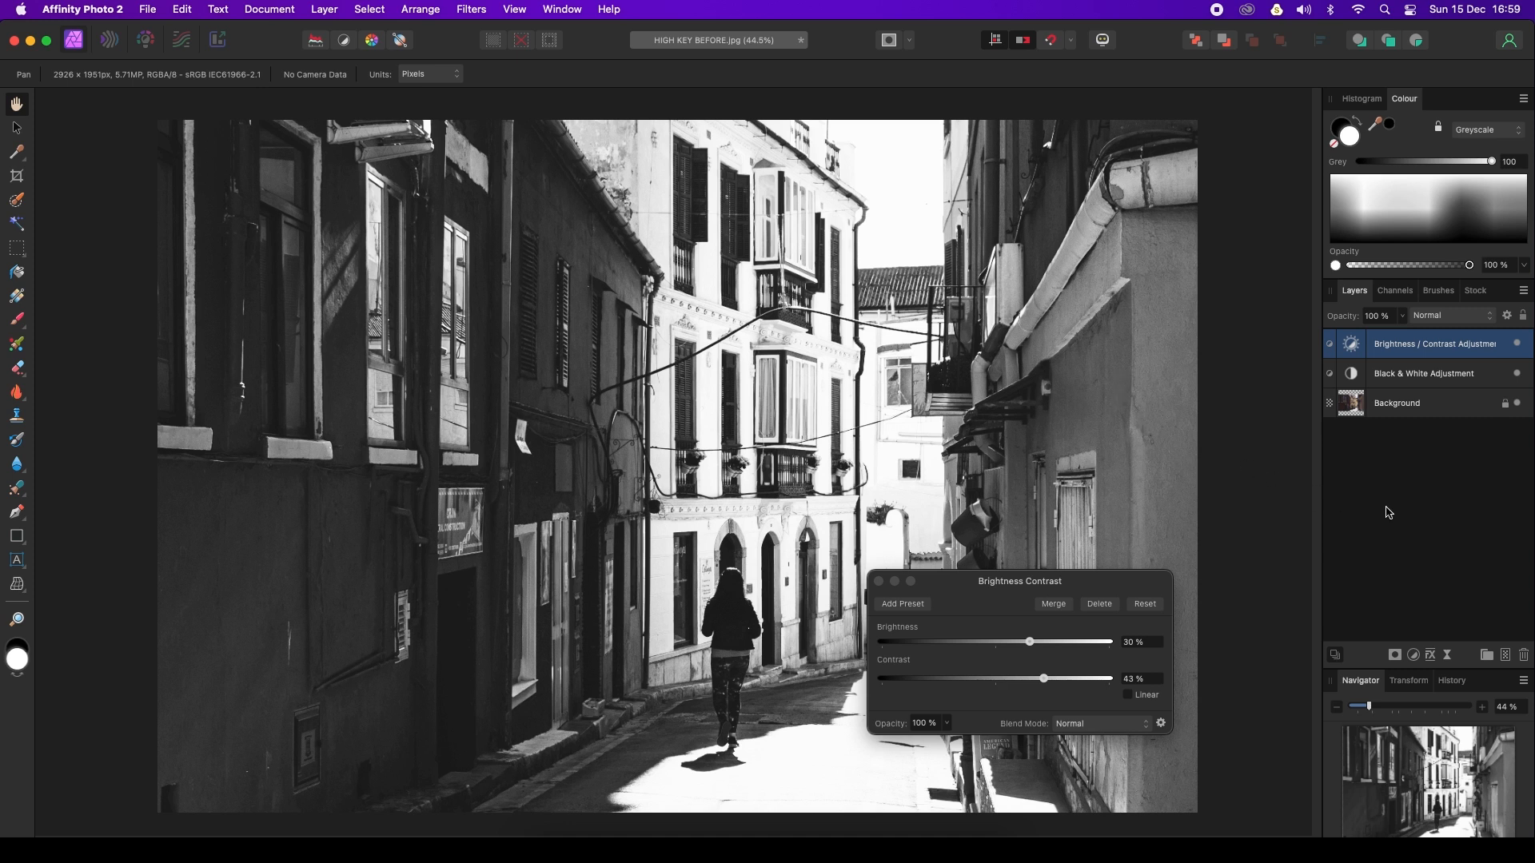
mouse_move(1425, 643)
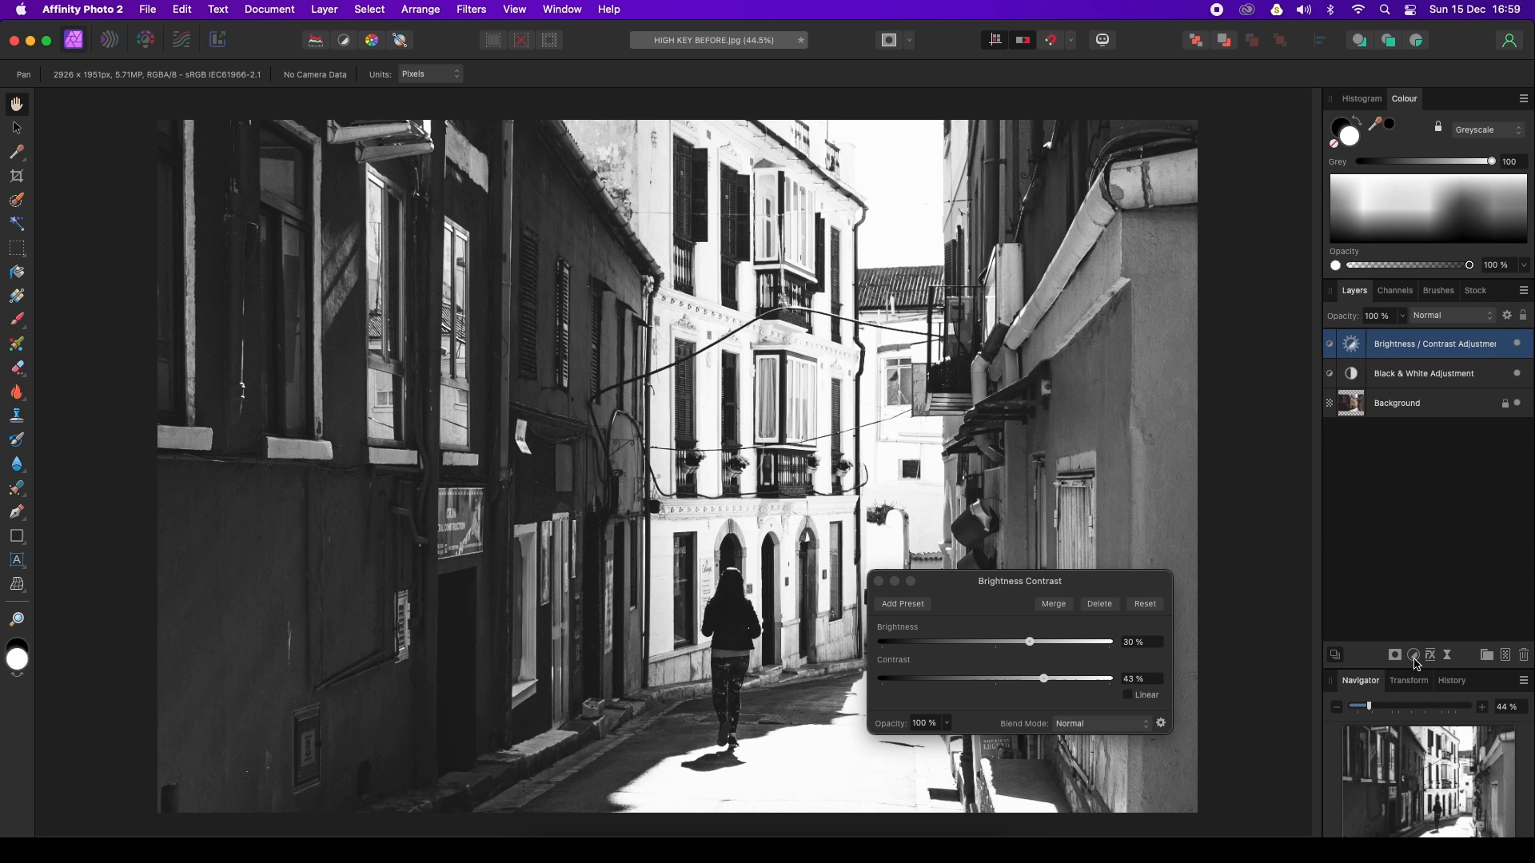
Add a Levels adjustment layer with black level 8% and white level 81%.
left_click(1412, 655)
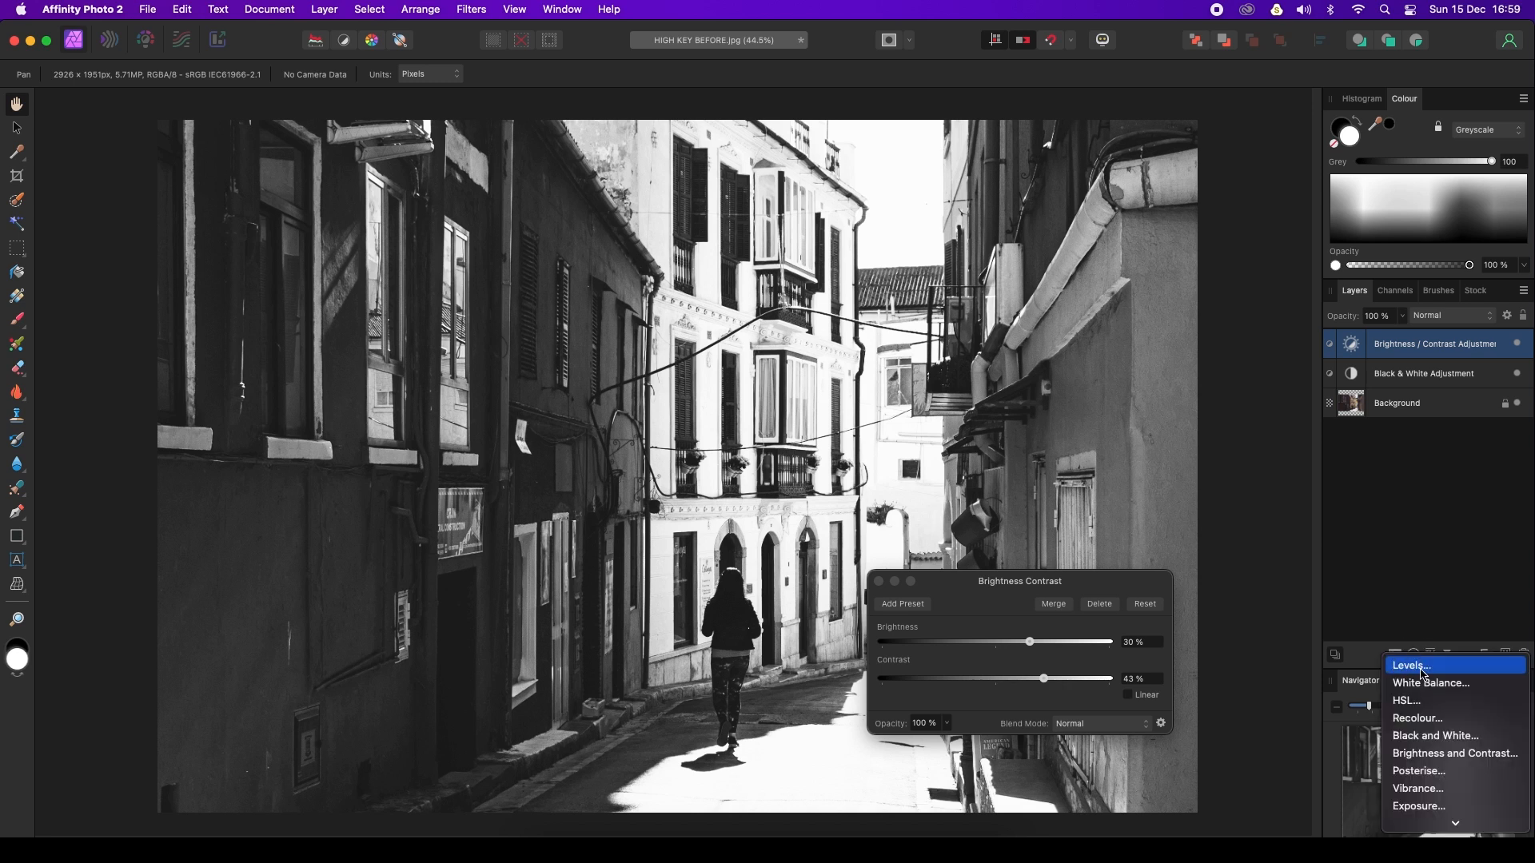
left_click(1407, 665)
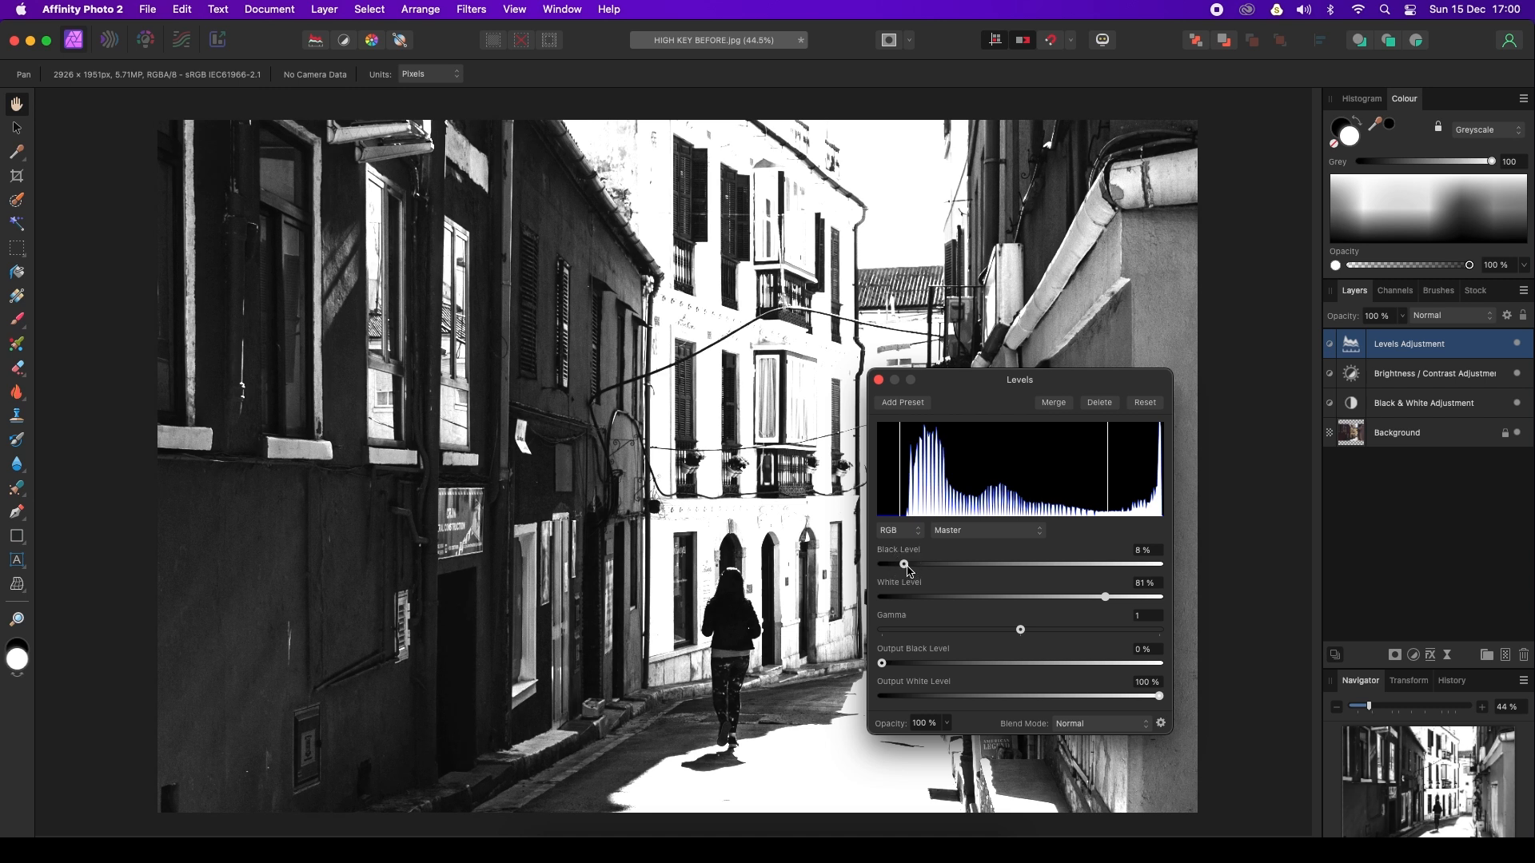
mouse_move(1068, 558)
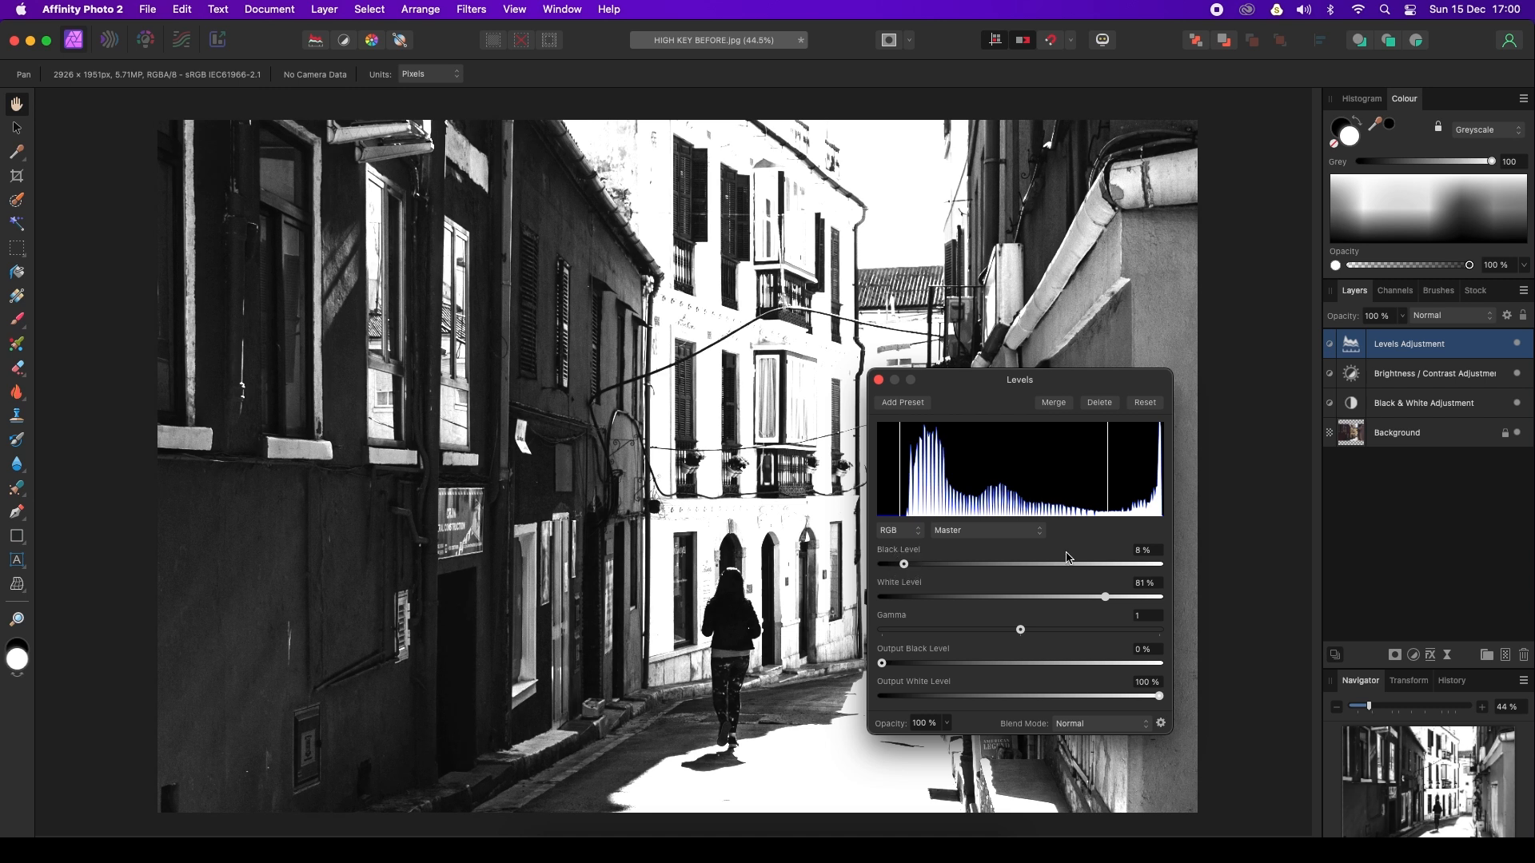
mouse_move(1390, 647)
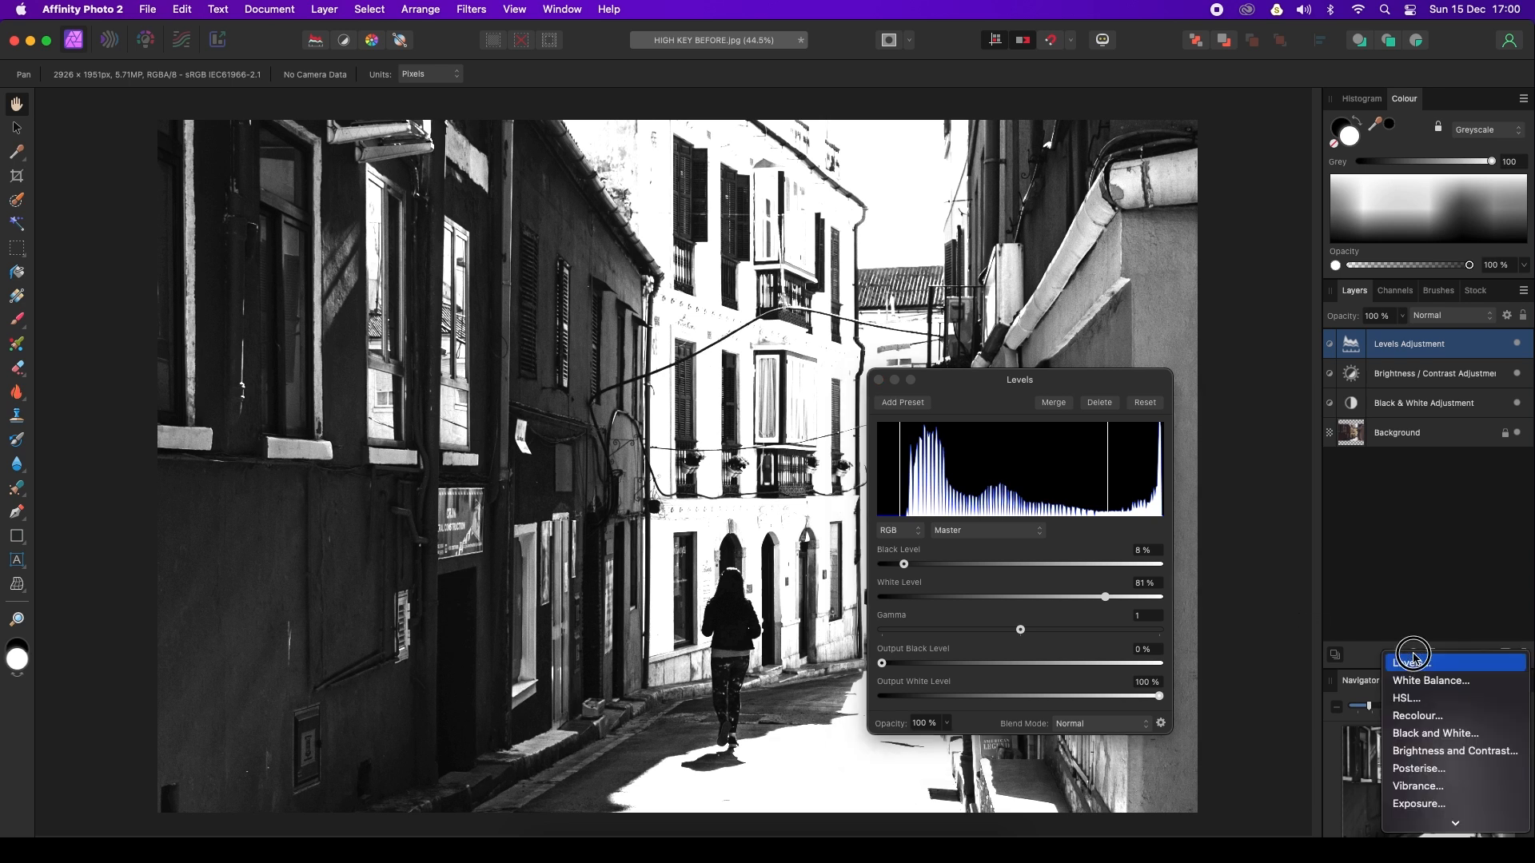
mouse_move(1418, 704)
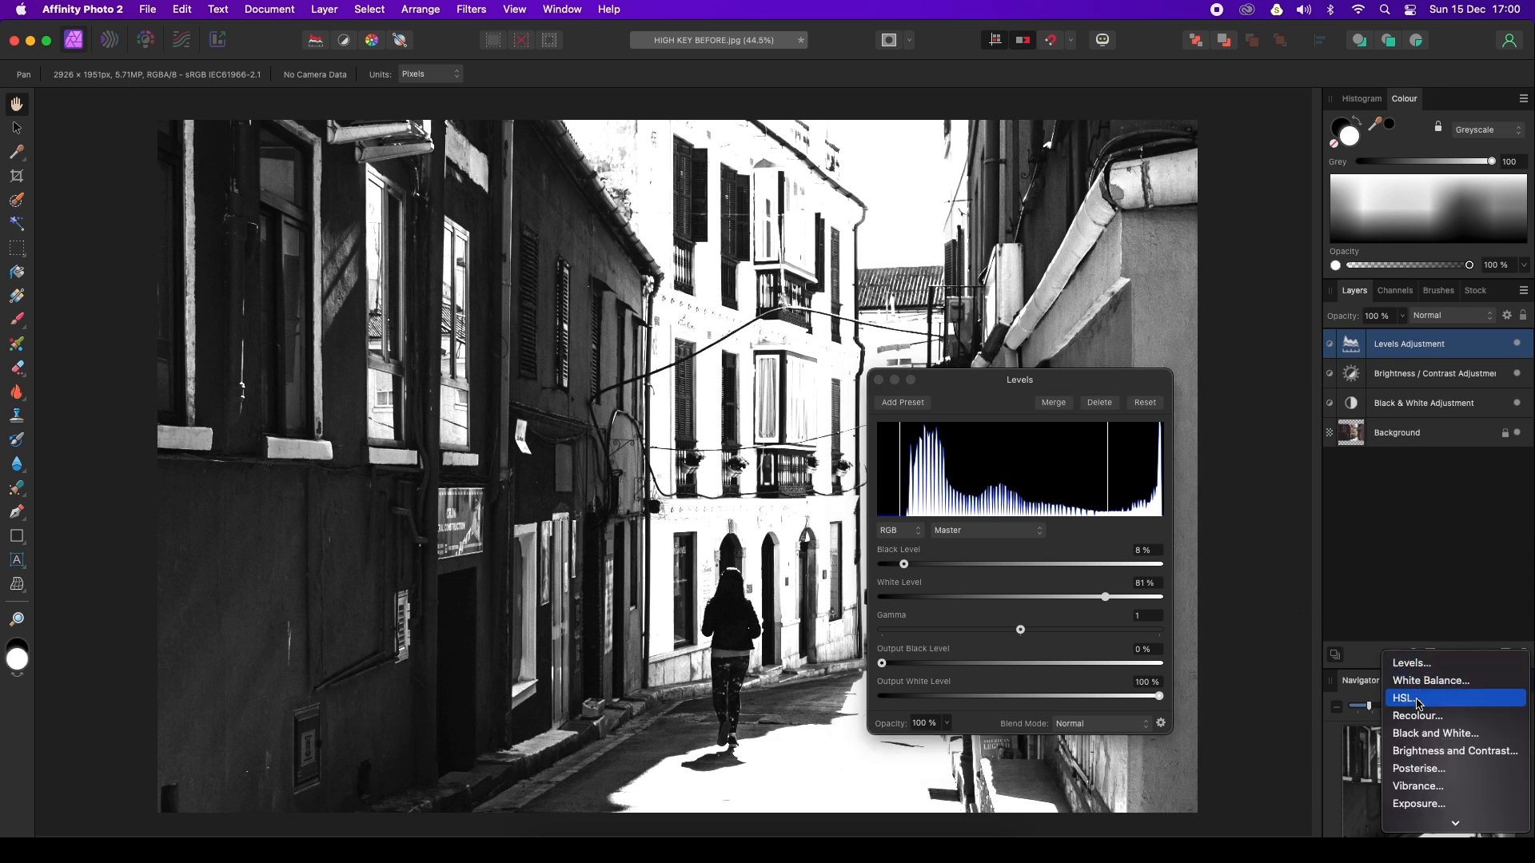
Add an HSL adjustment layer with luminosity shift at -100%.
left_click(1405, 699)
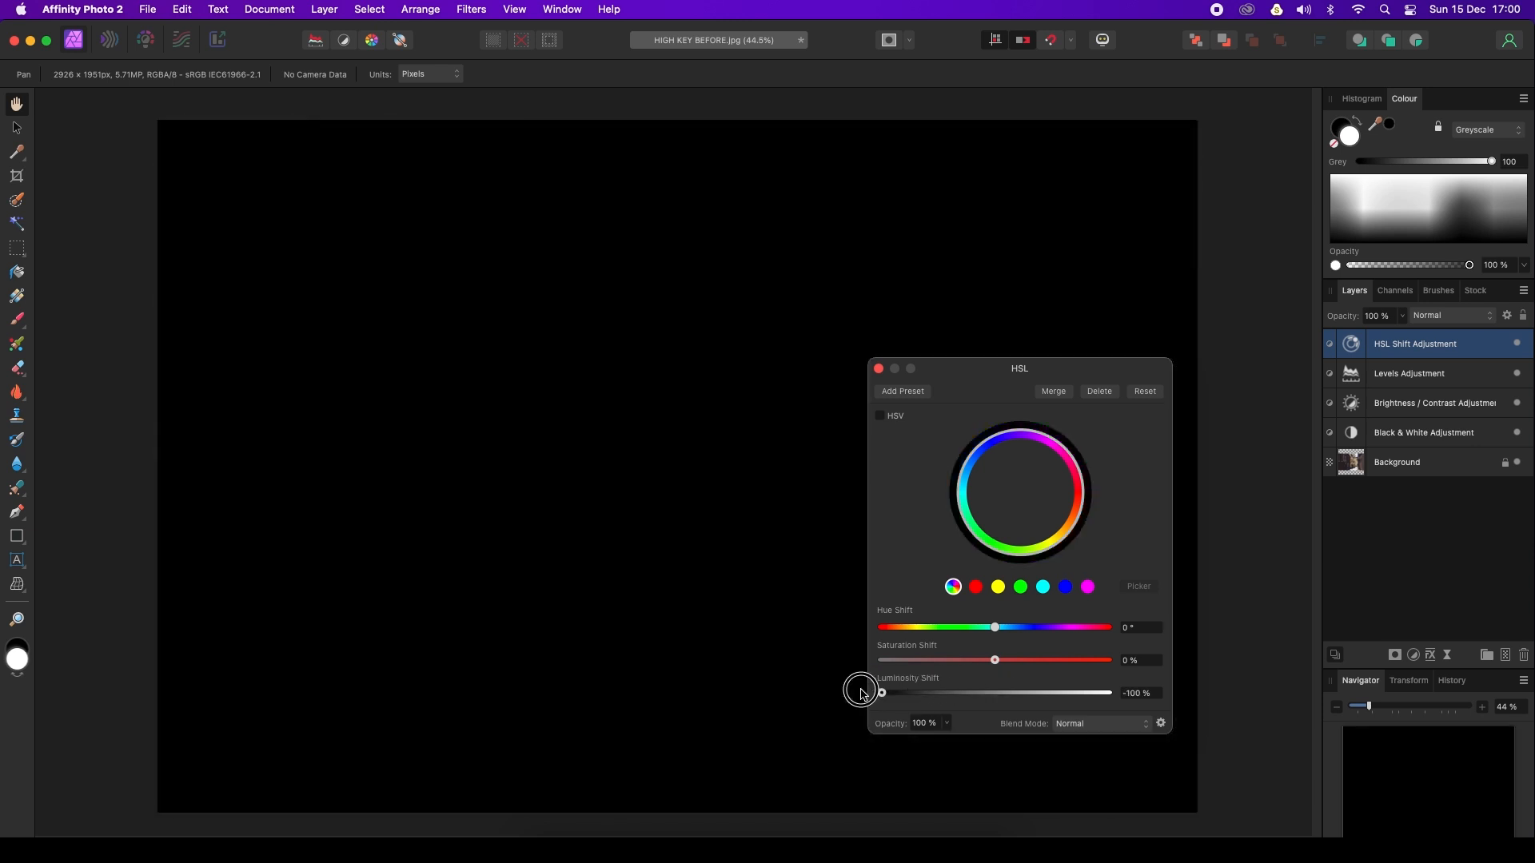
mouse_move(983, 596)
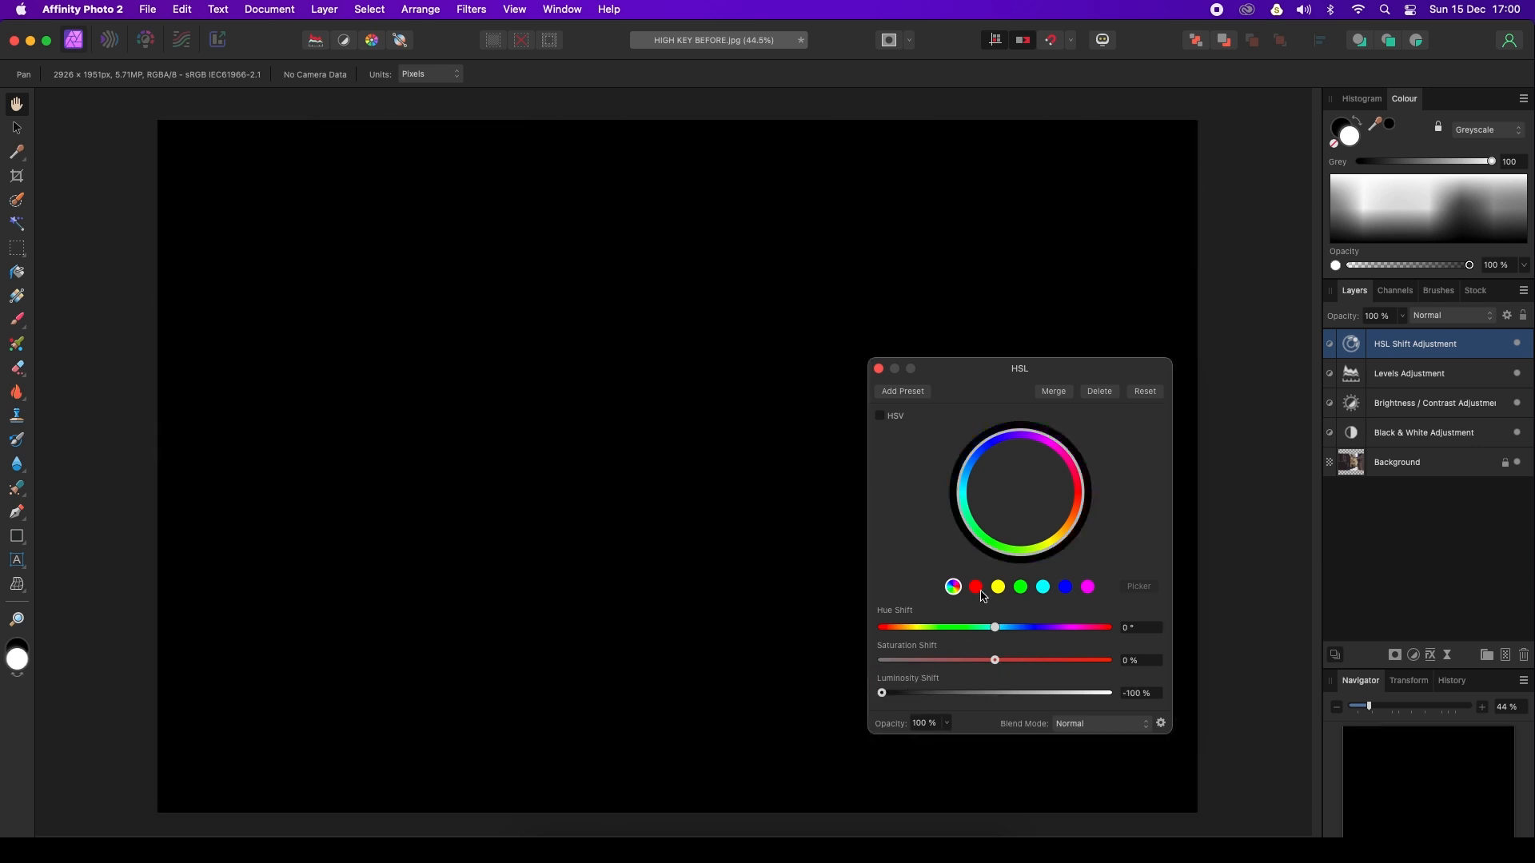
mouse_move(997, 570)
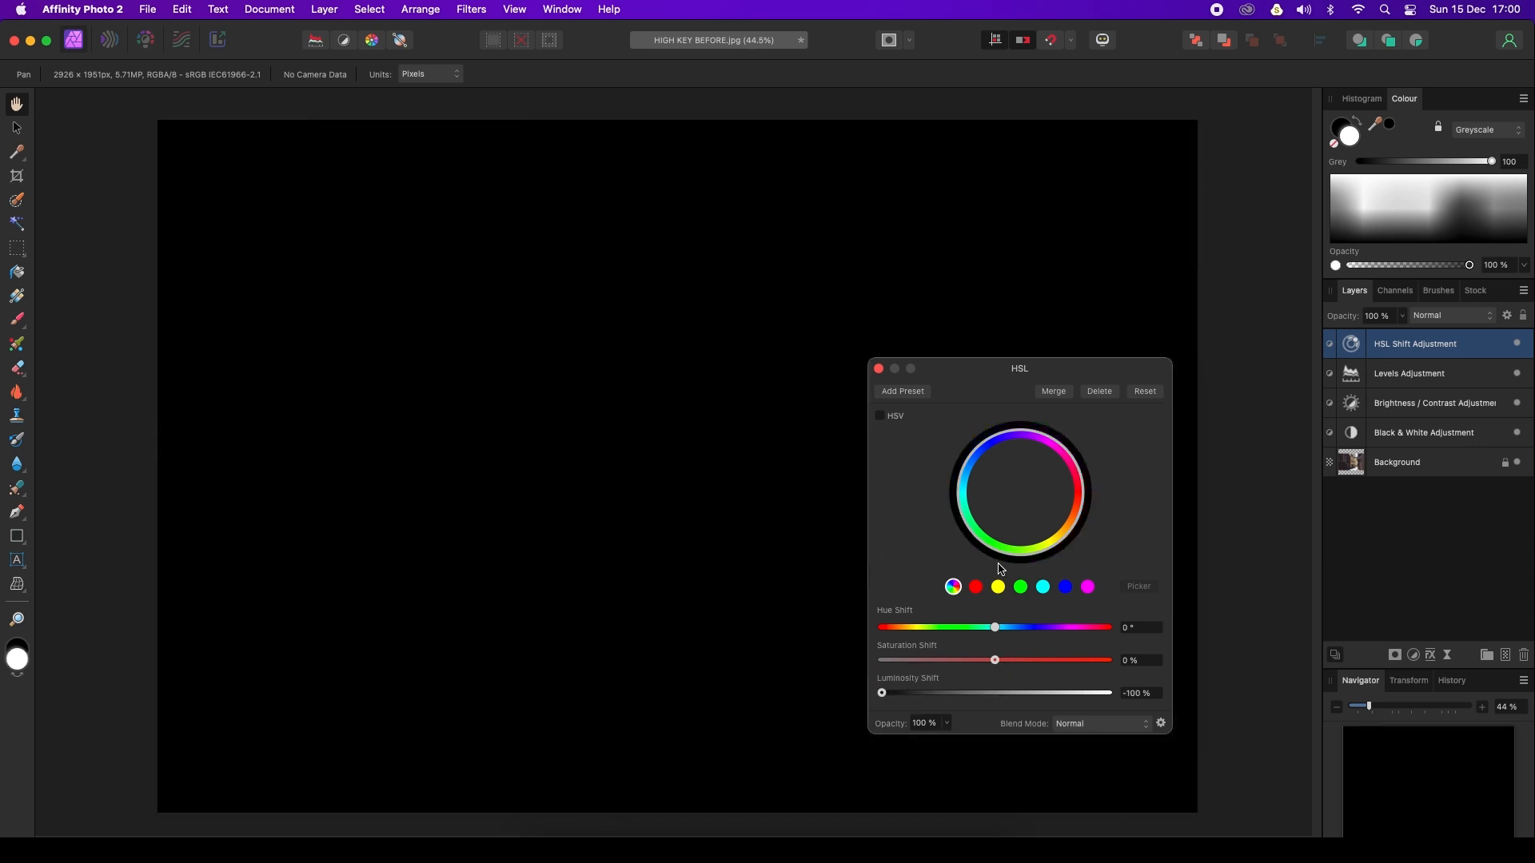
mouse_move(1394, 654)
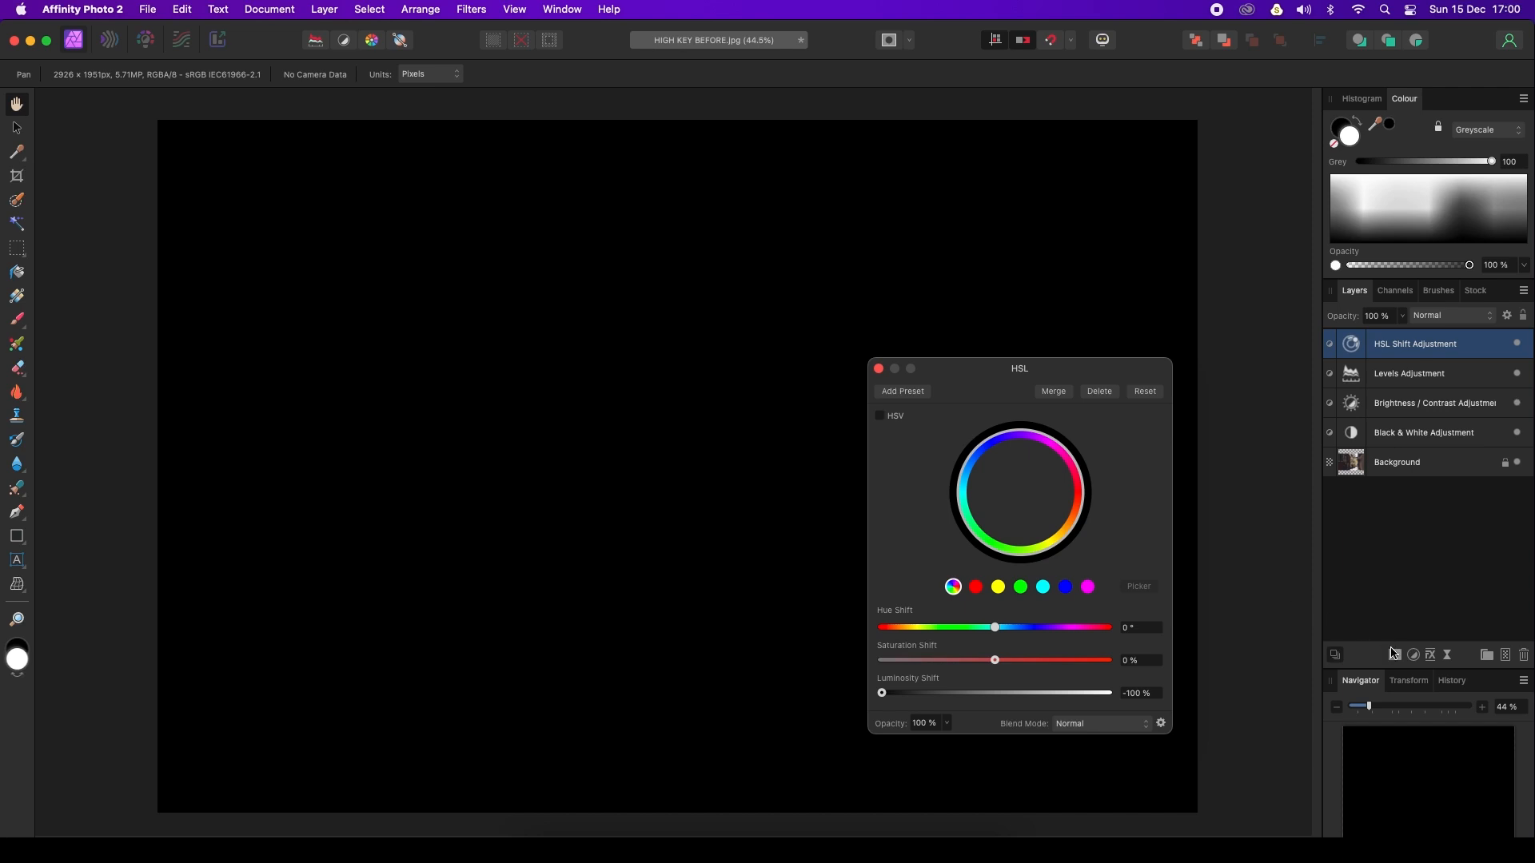
mouse_move(1394, 656)
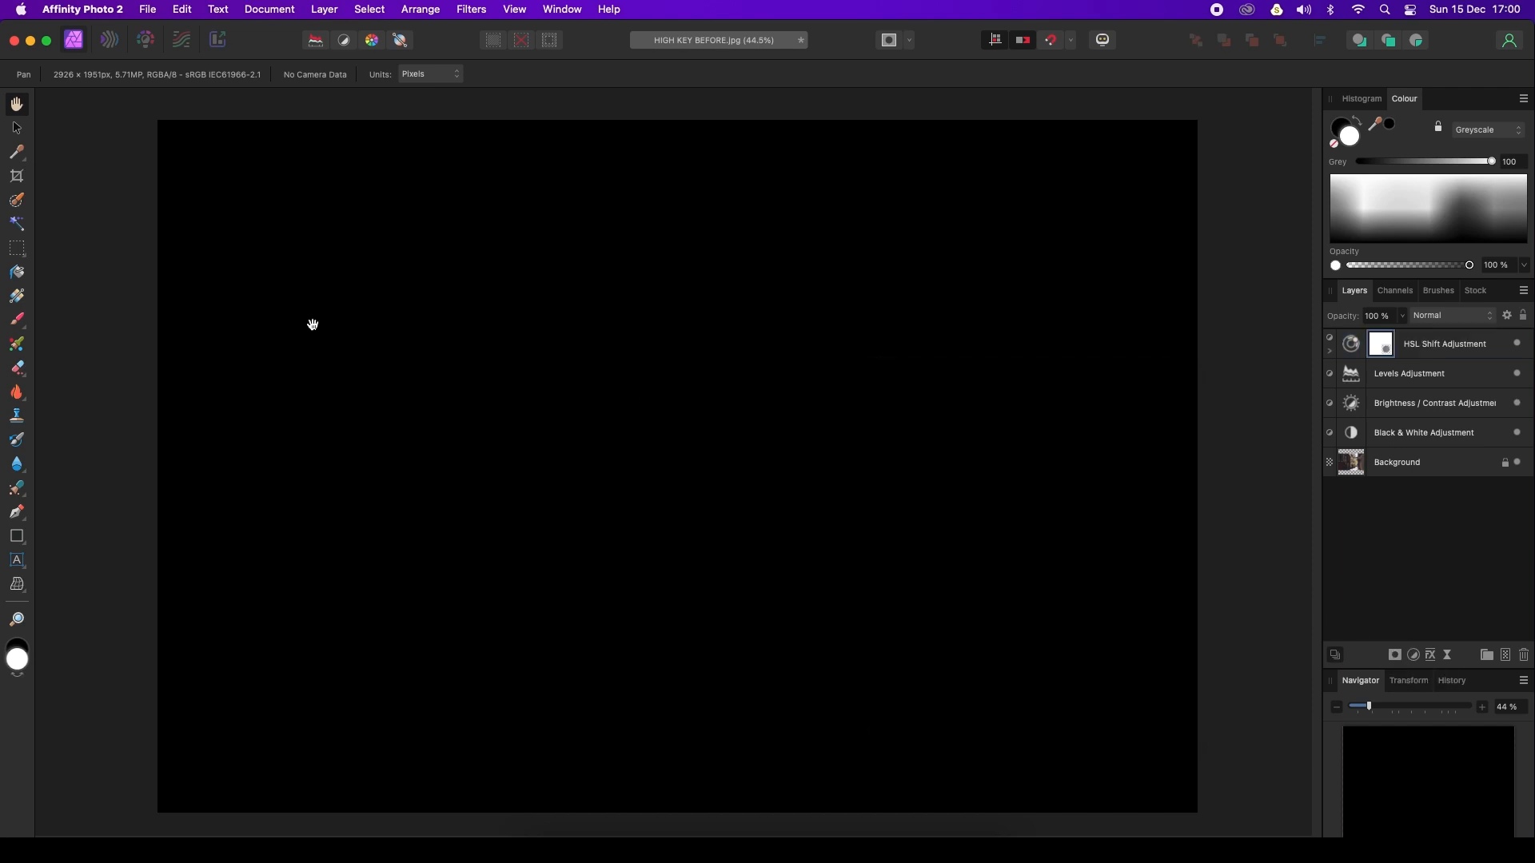
mouse_move(32, 291)
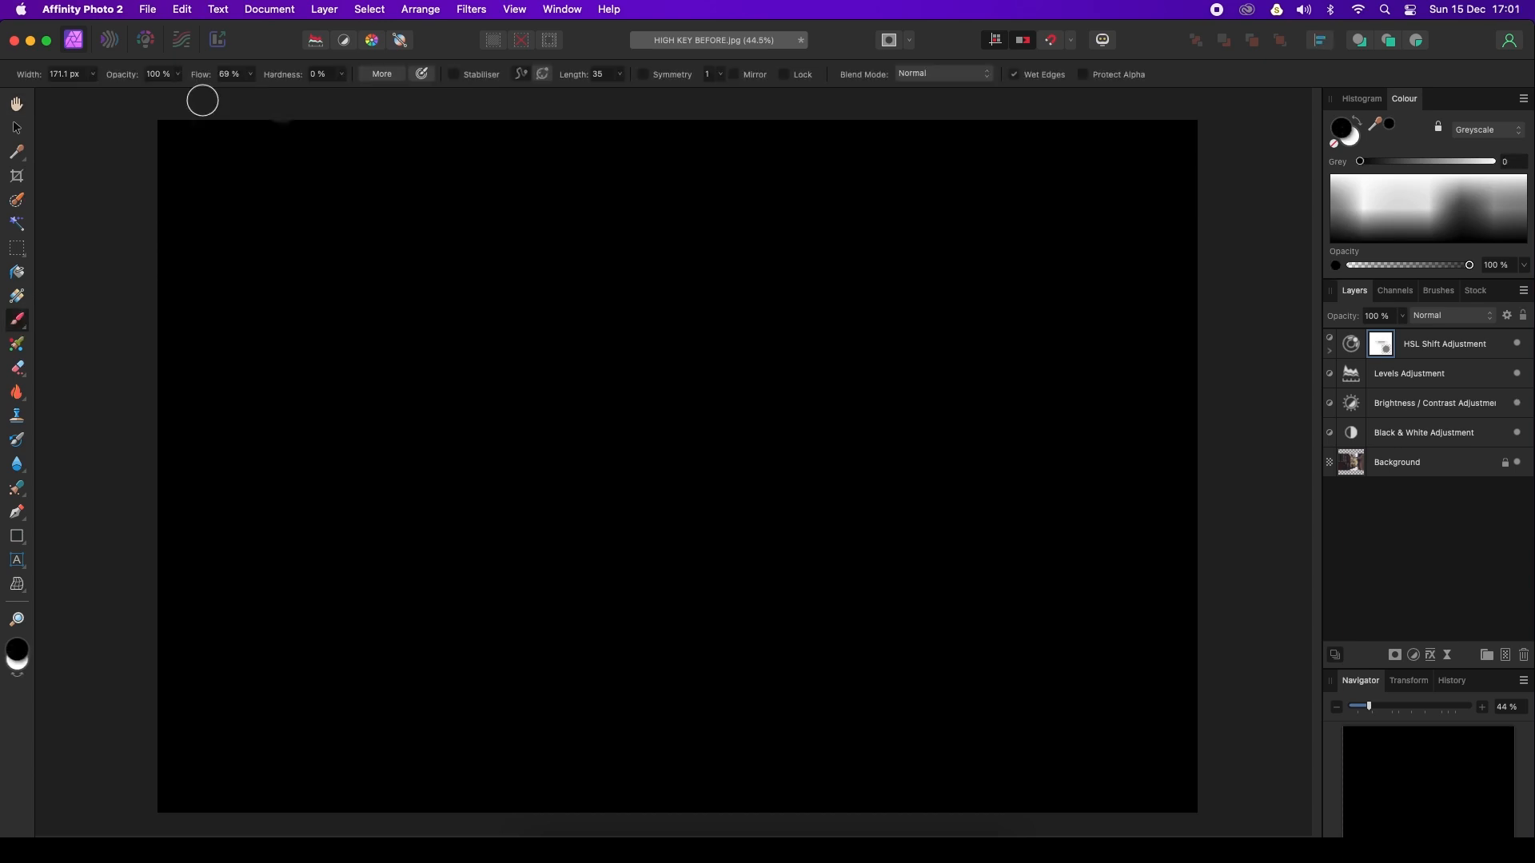
mouse_move(75, 143)
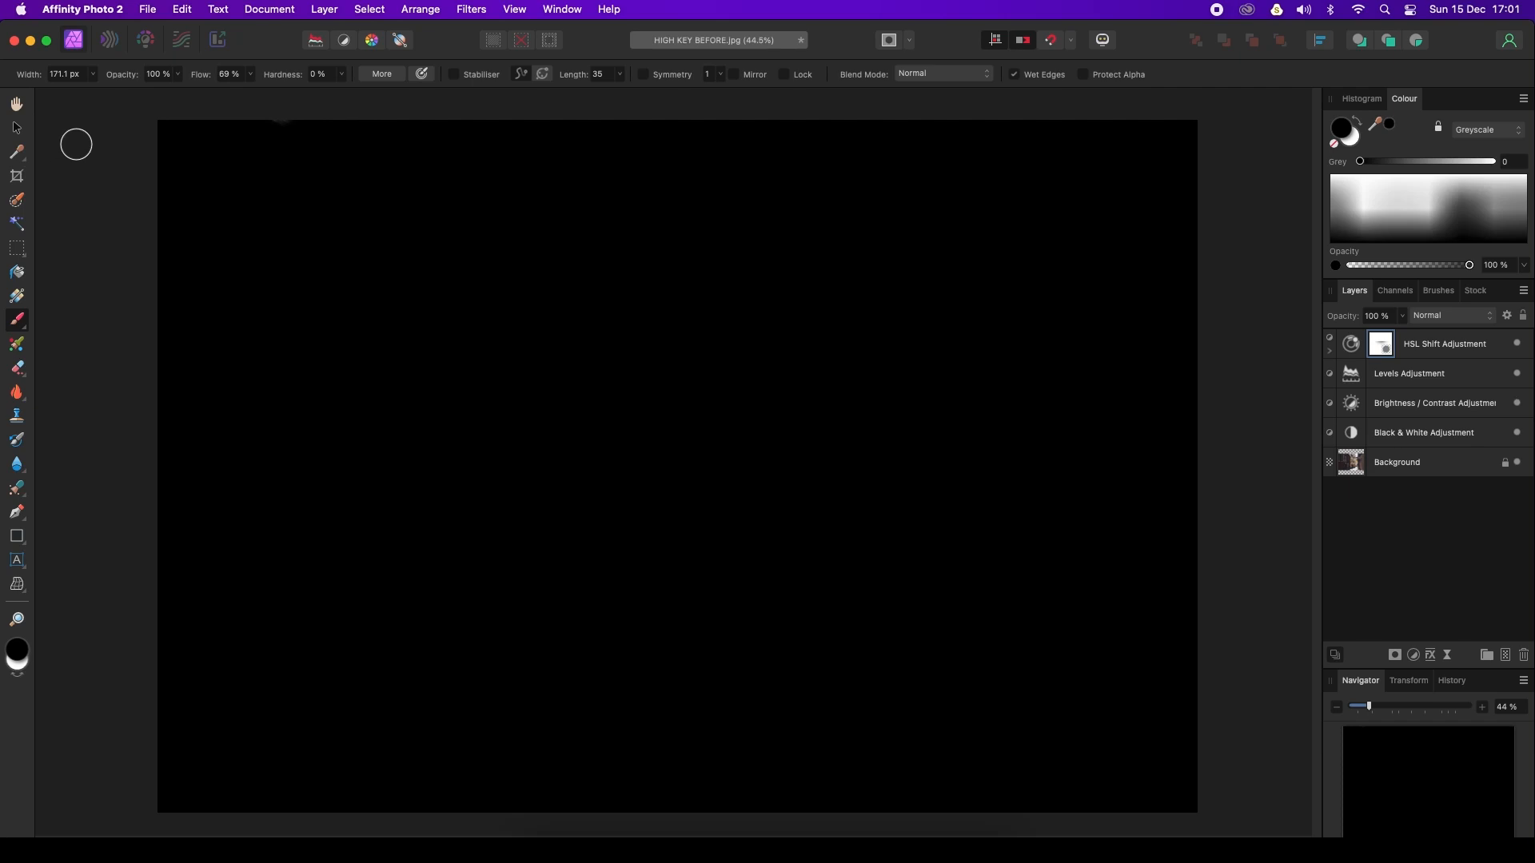
mouse_move(306, 127)
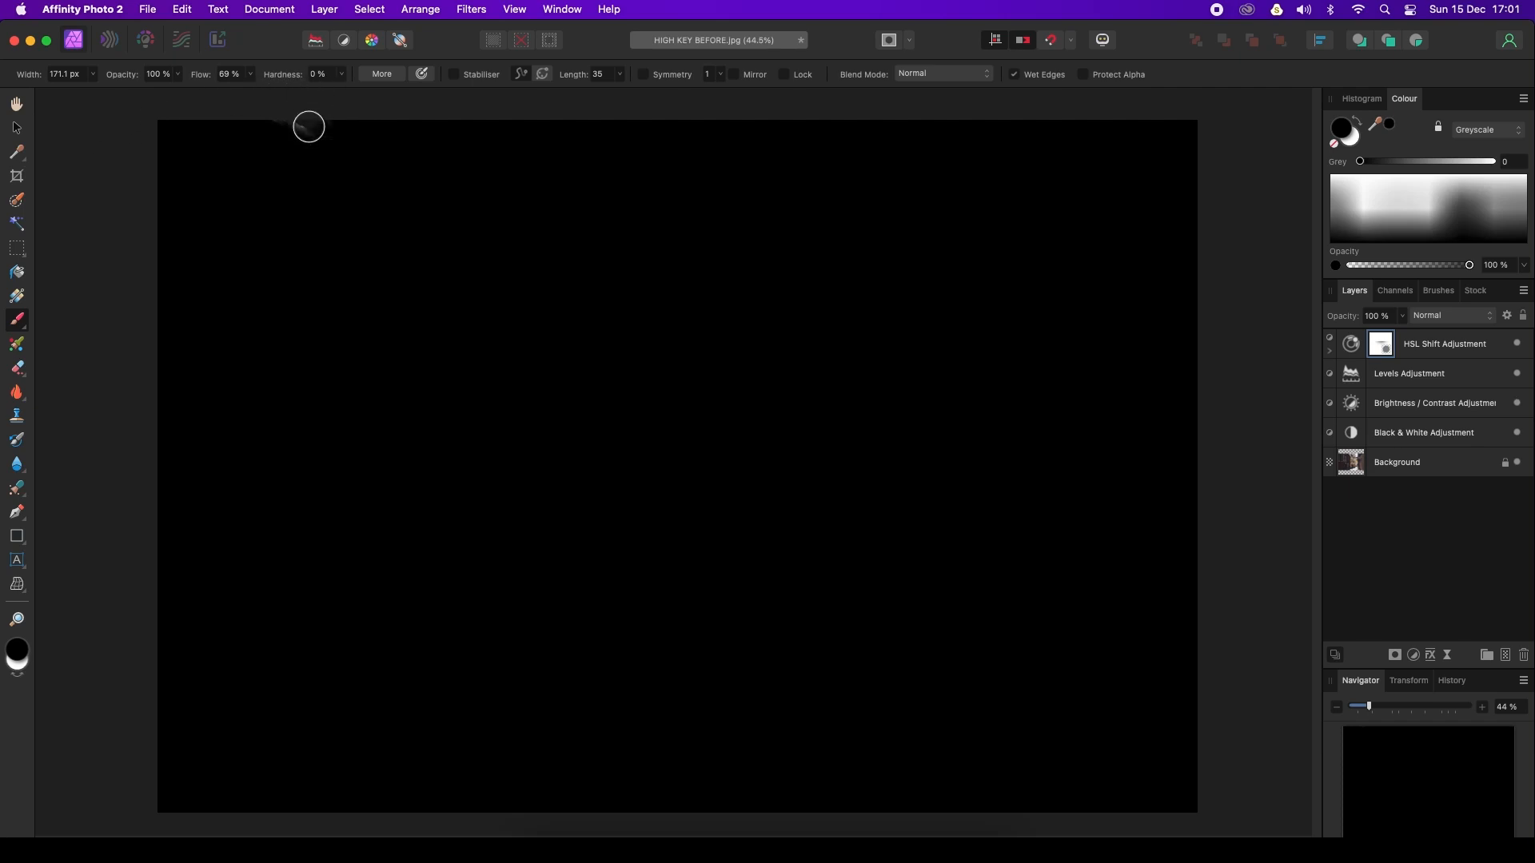
mouse_move(555, 339)
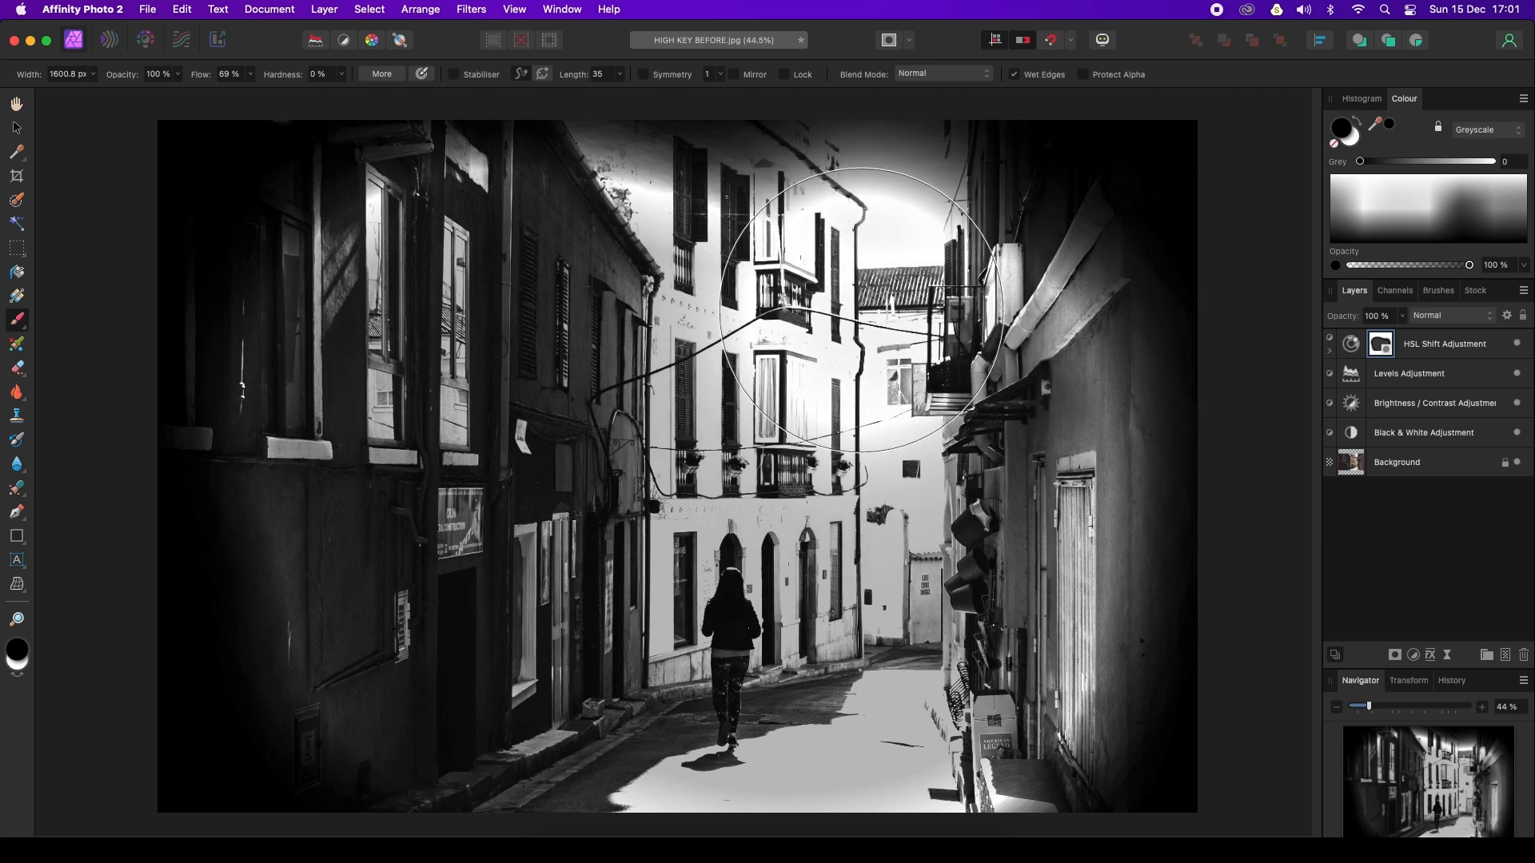
Select the HSL Shift layer whose mask was painted to uncover the photo centre.
left_click(1443, 344)
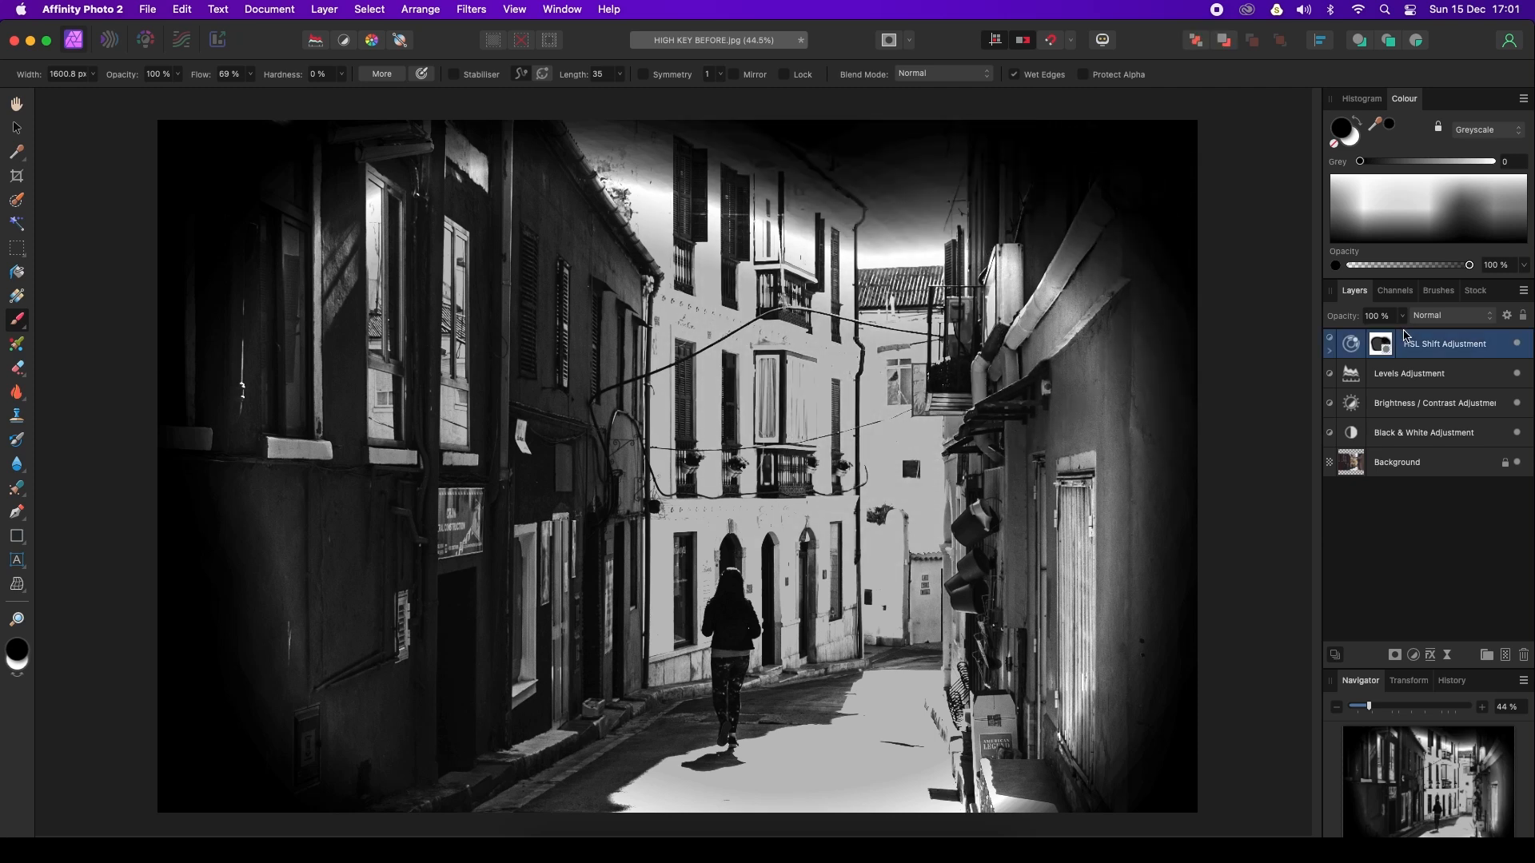
mouse_move(1440, 355)
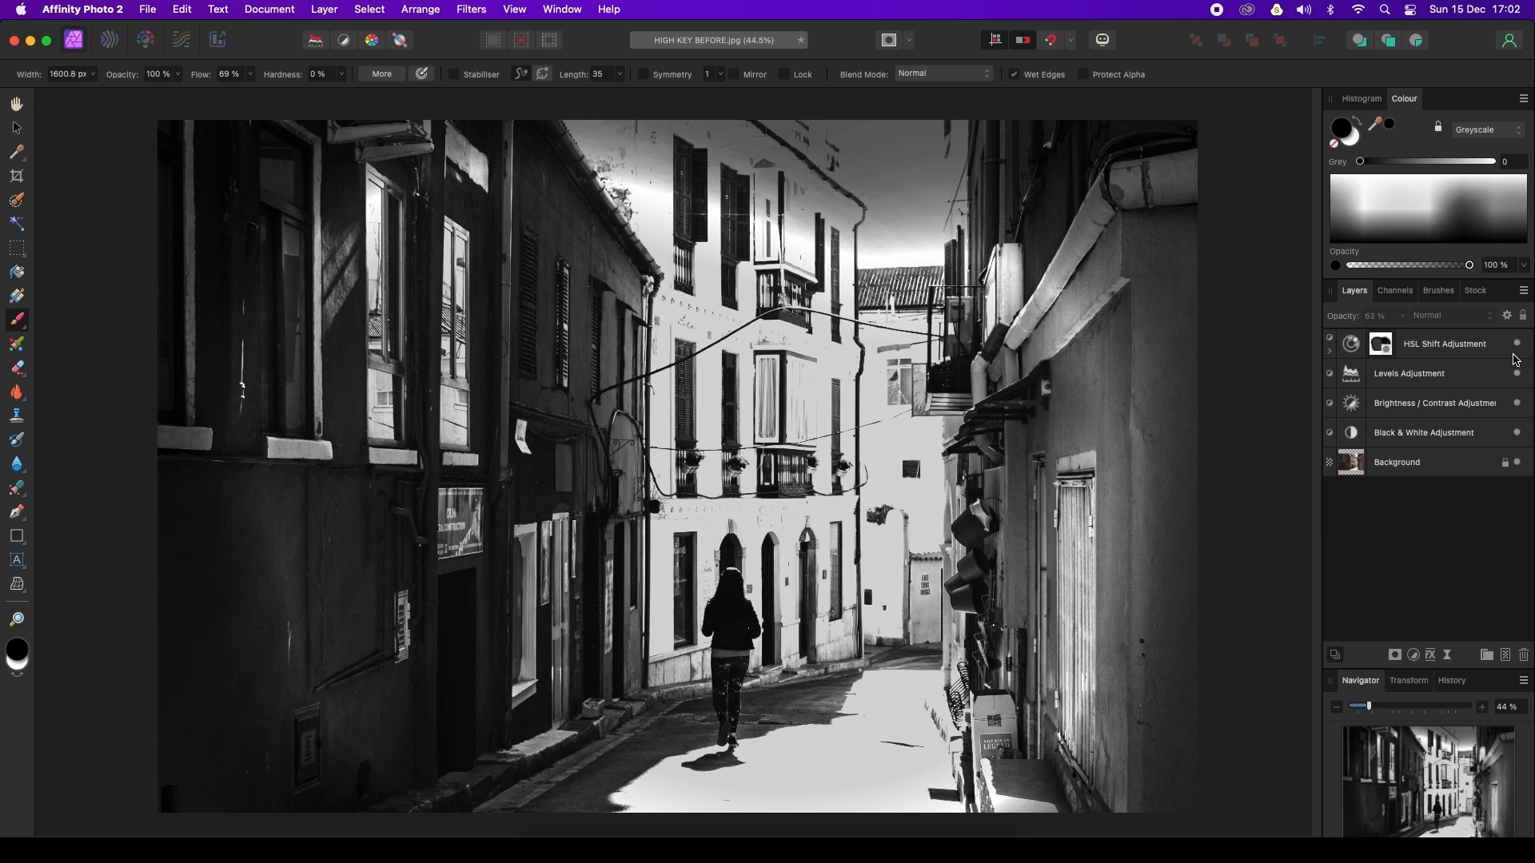
mouse_move(1518, 355)
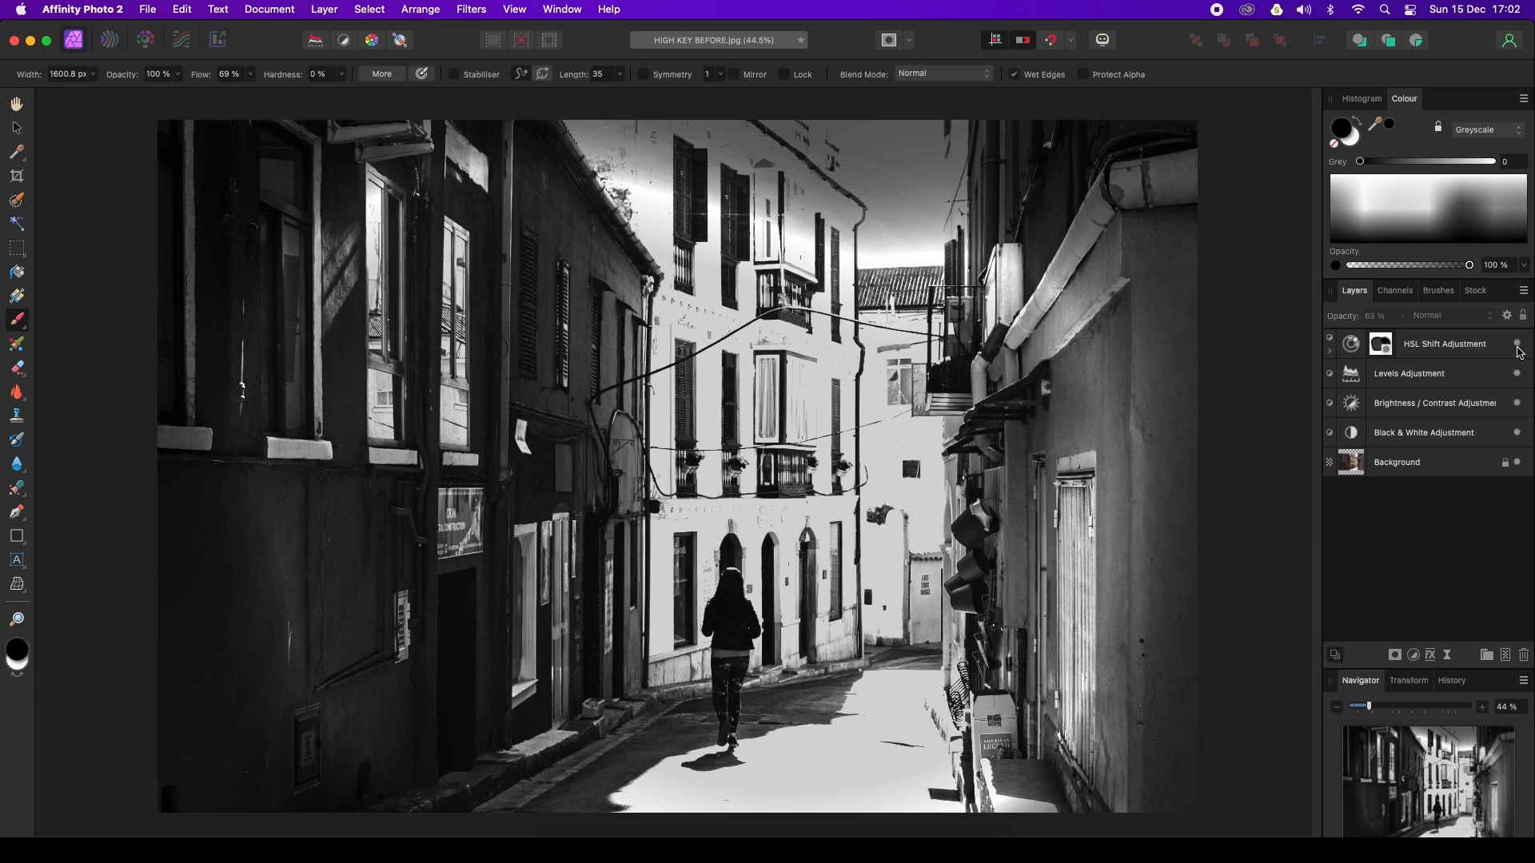
Toggle the vignette and Black & White layers' visibility to compare before and after.
left_click(1406, 373)
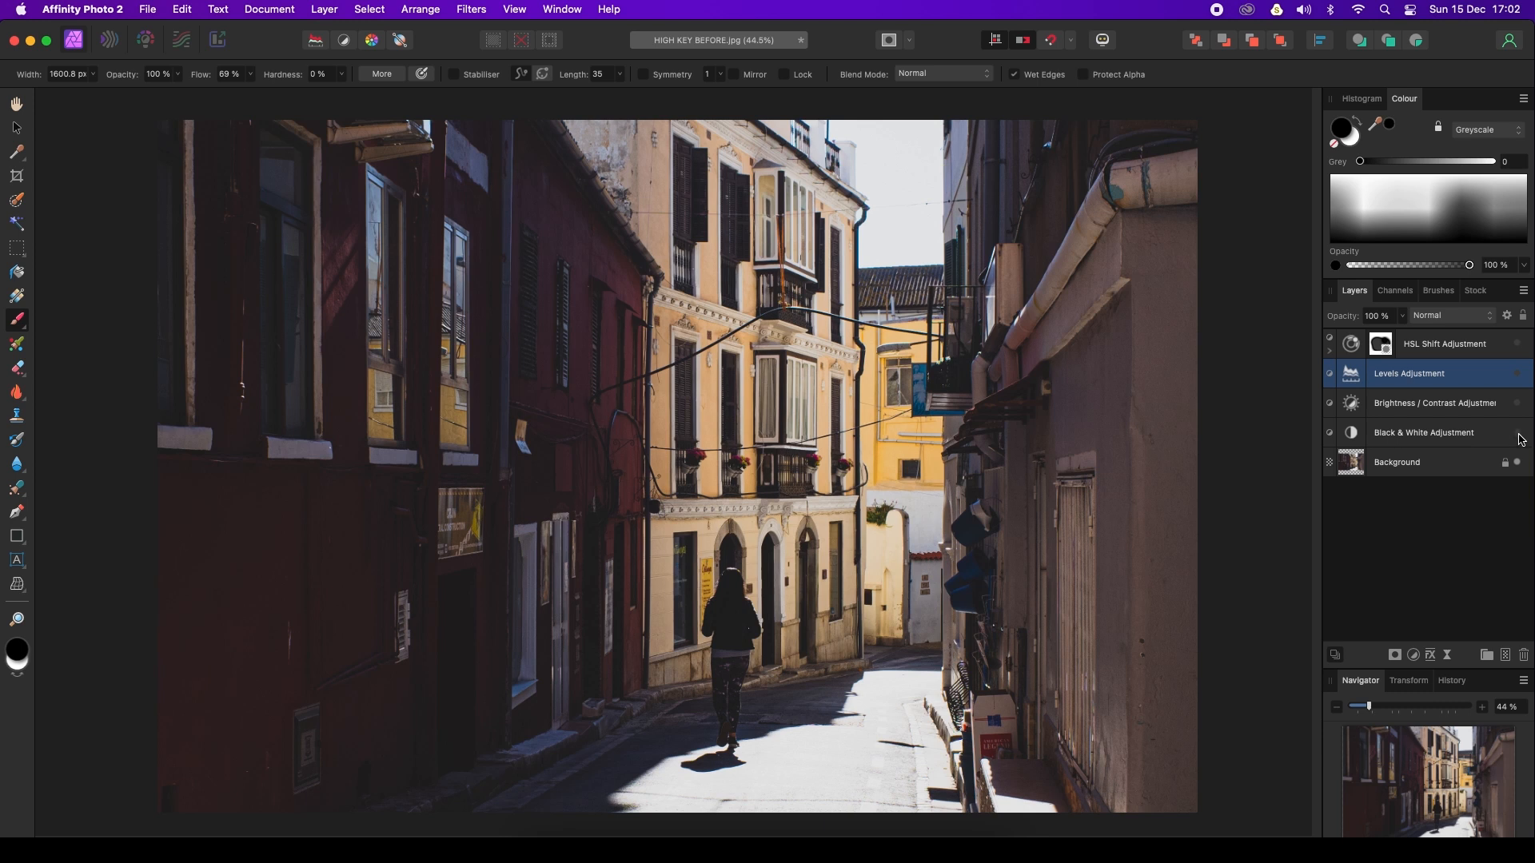
left_click(1515, 433)
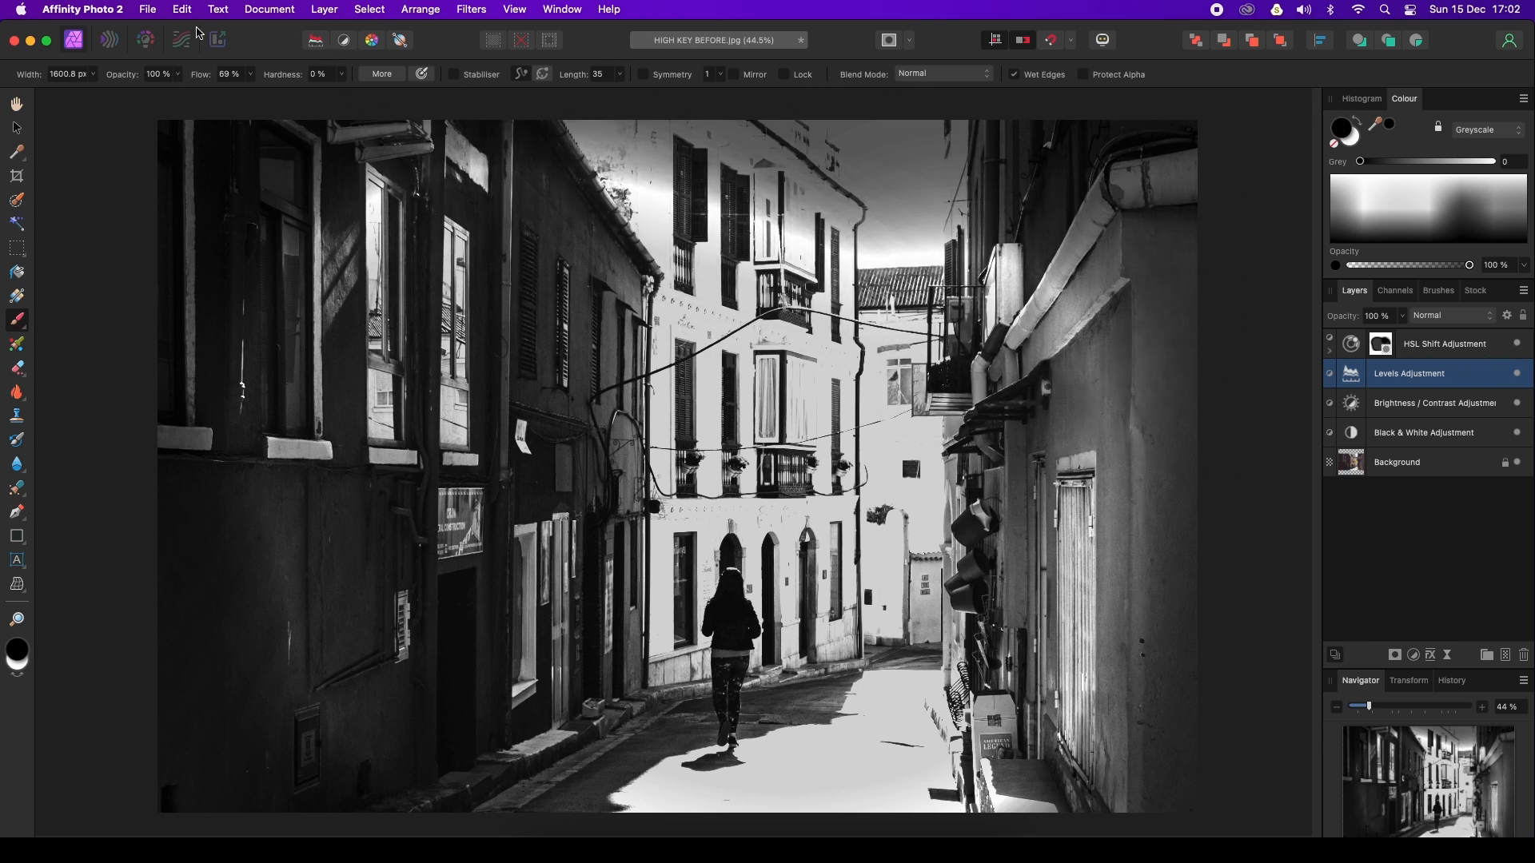
Export the photo via File > Export as JPEG (Best quality) at quality 100.
left_click(147, 10)
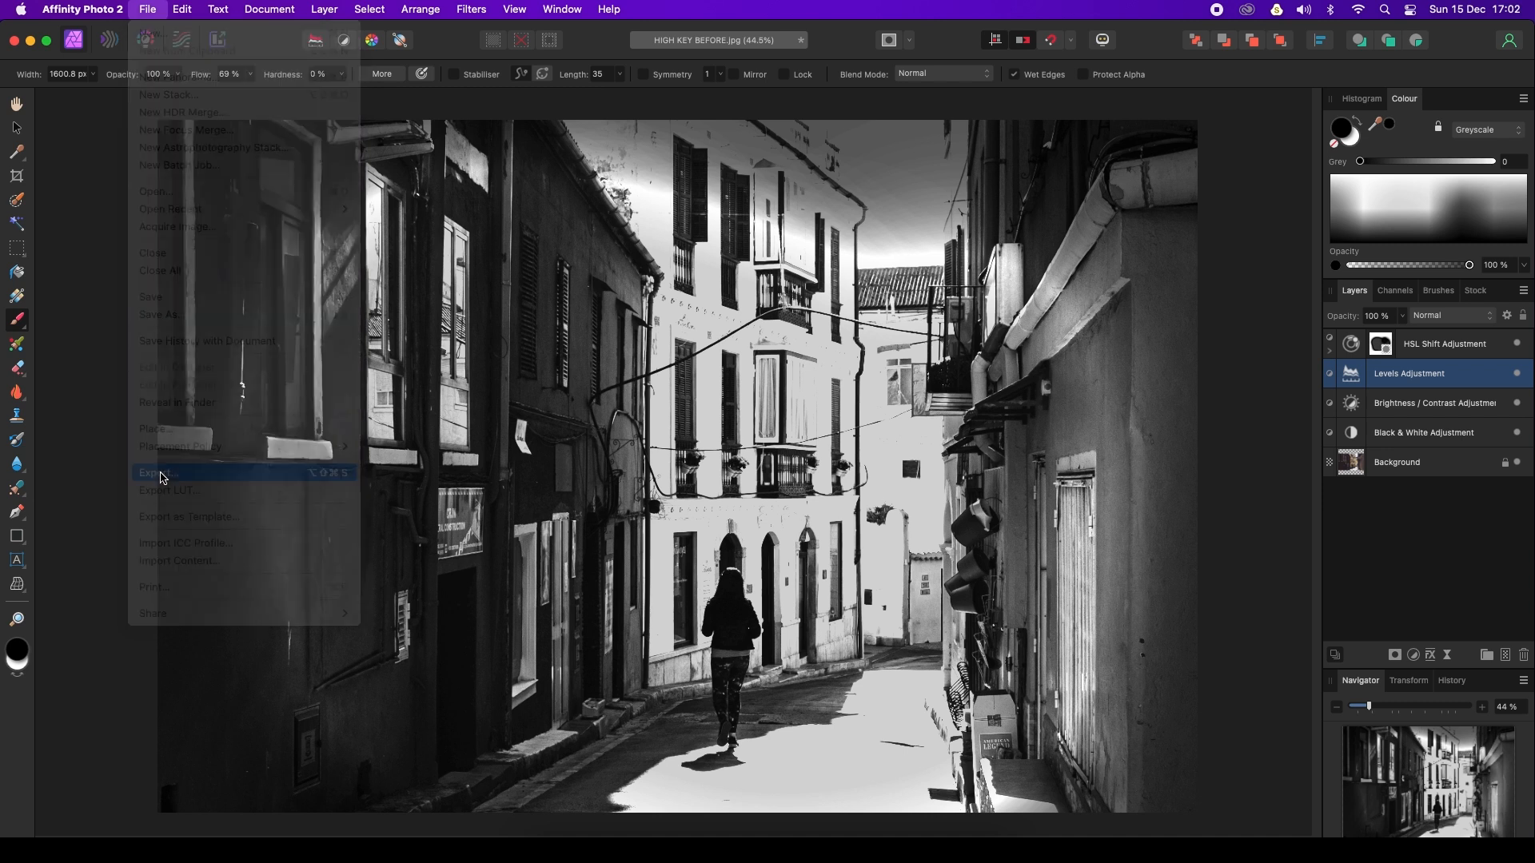
left_click(162, 473)
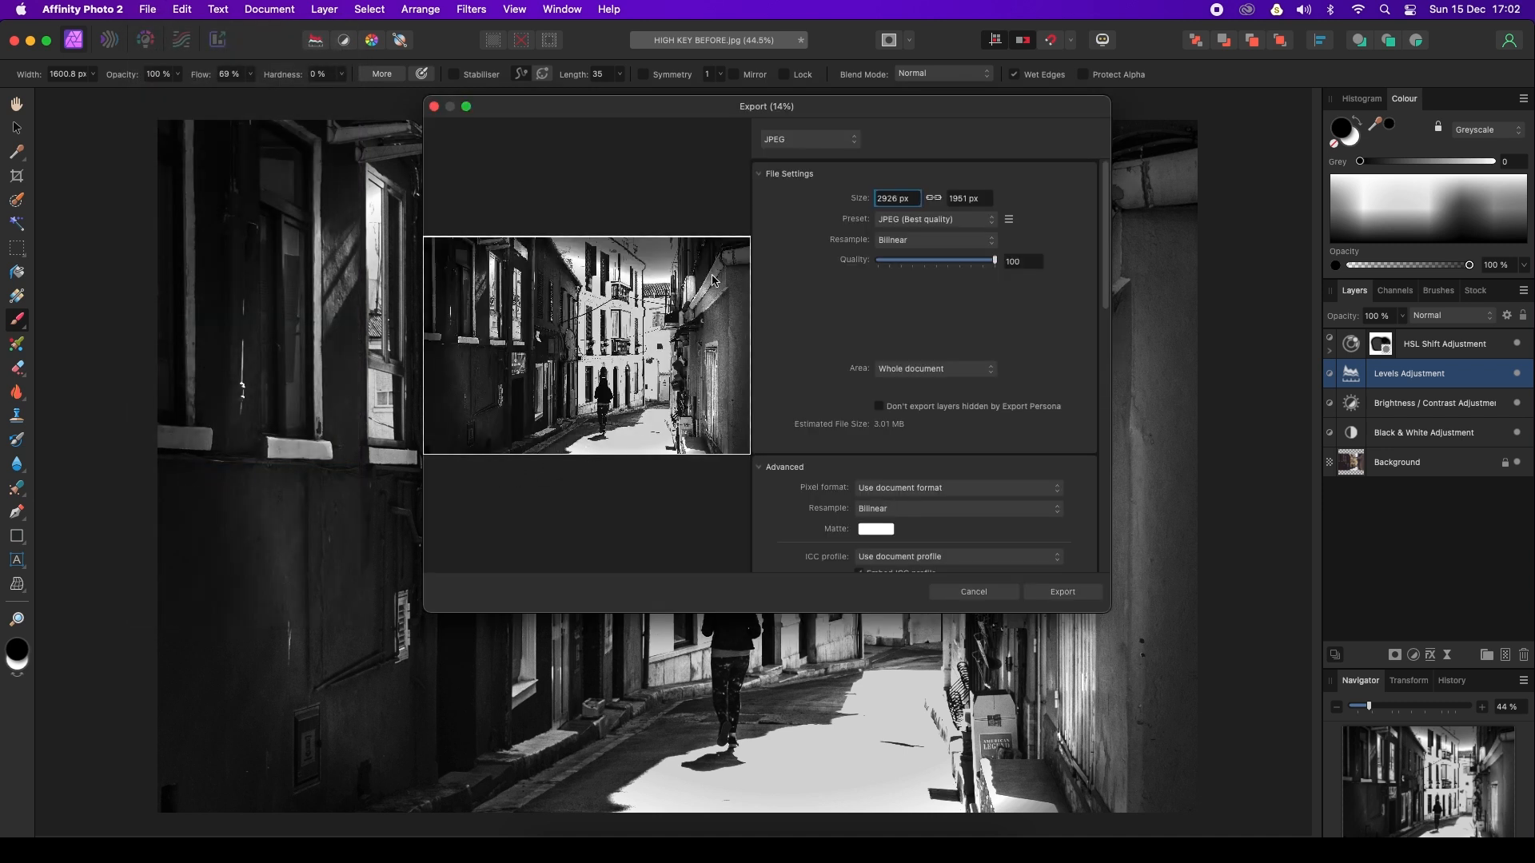
mouse_move(871, 267)
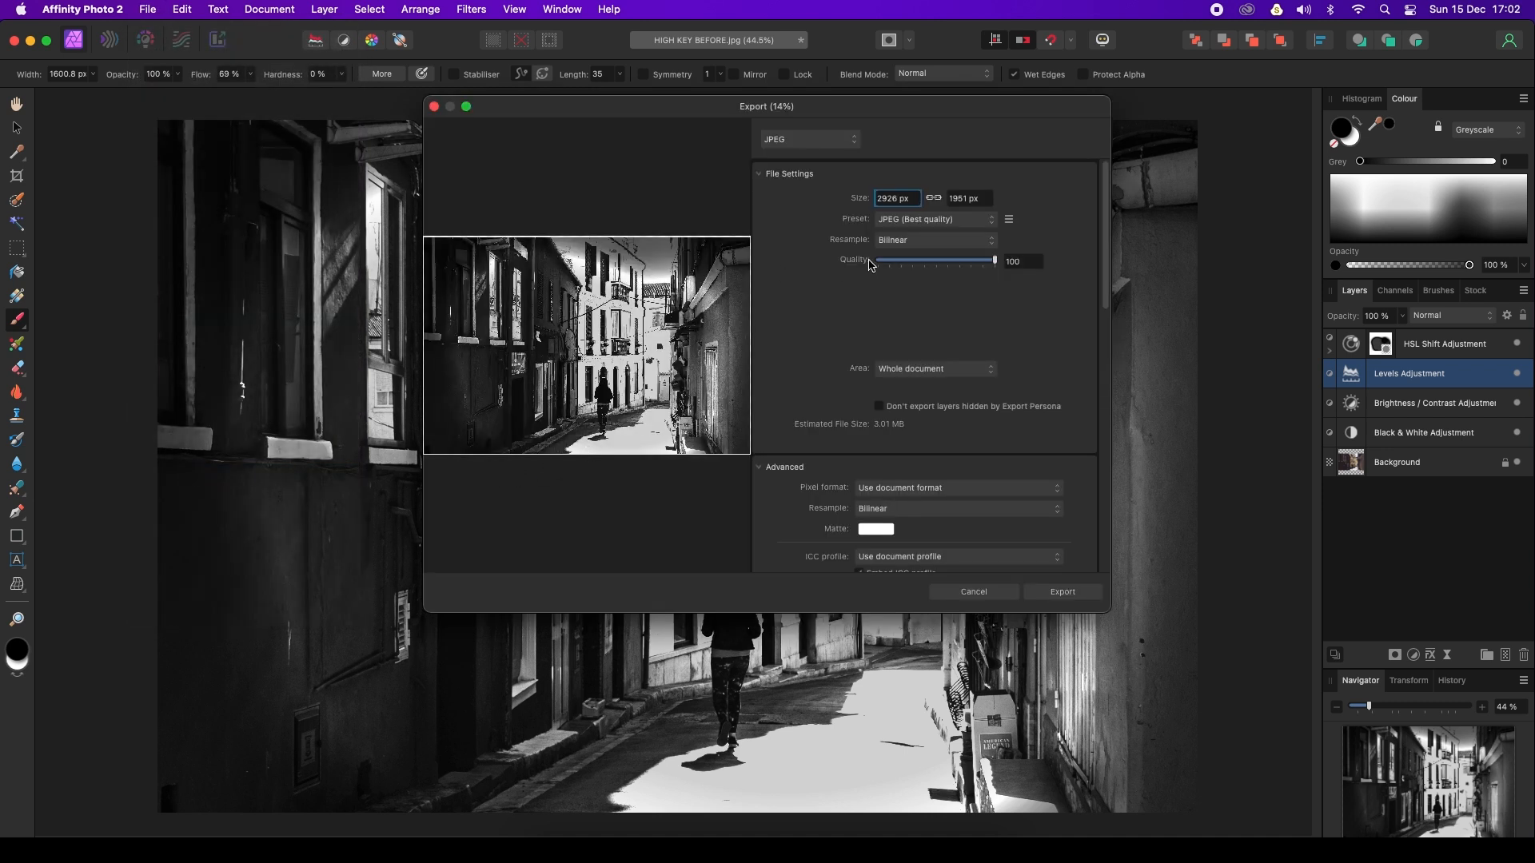
left_click(972, 592)
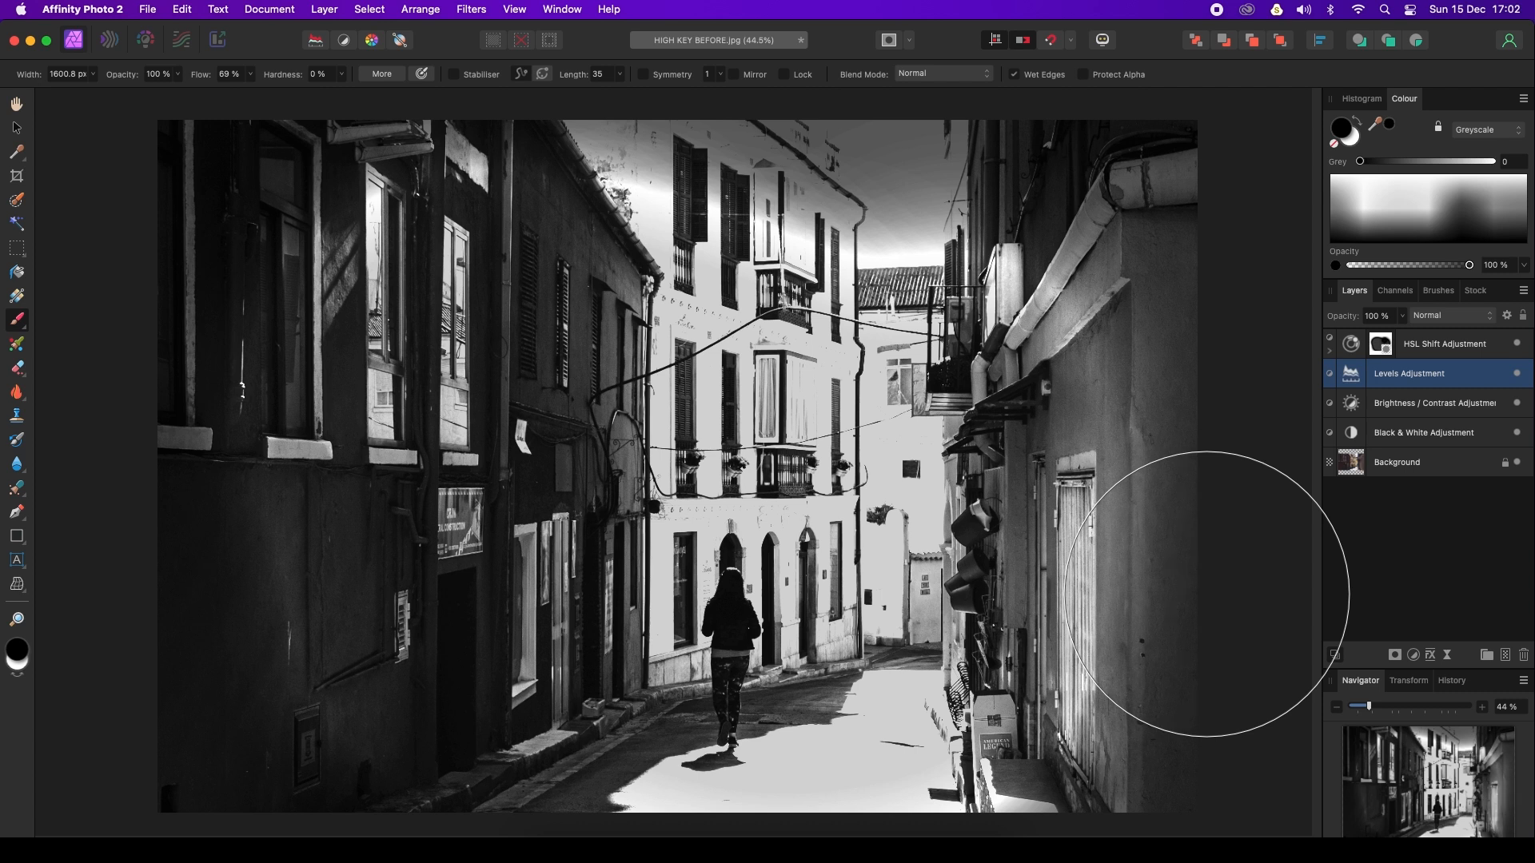